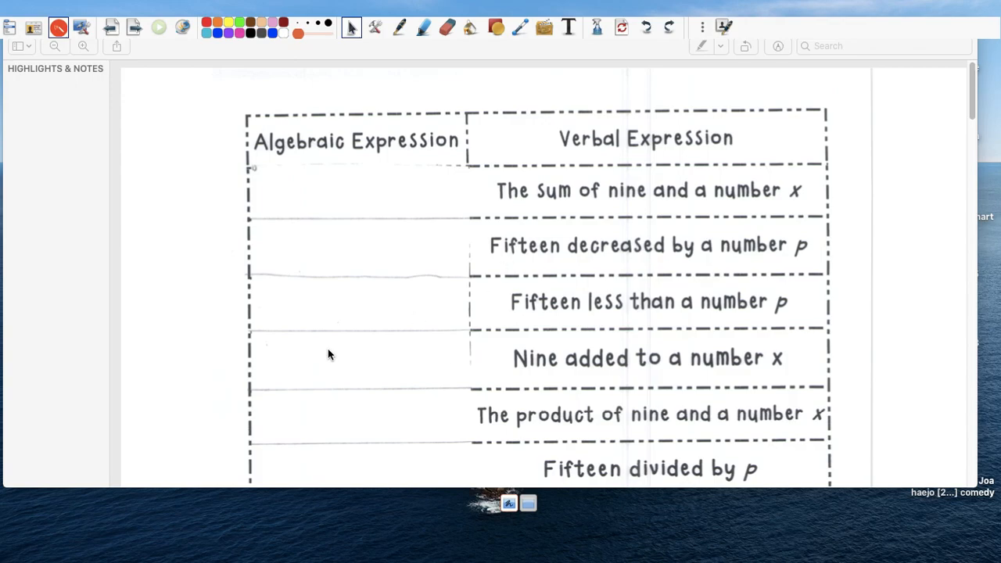
pyautogui.moveTo(485, 354)
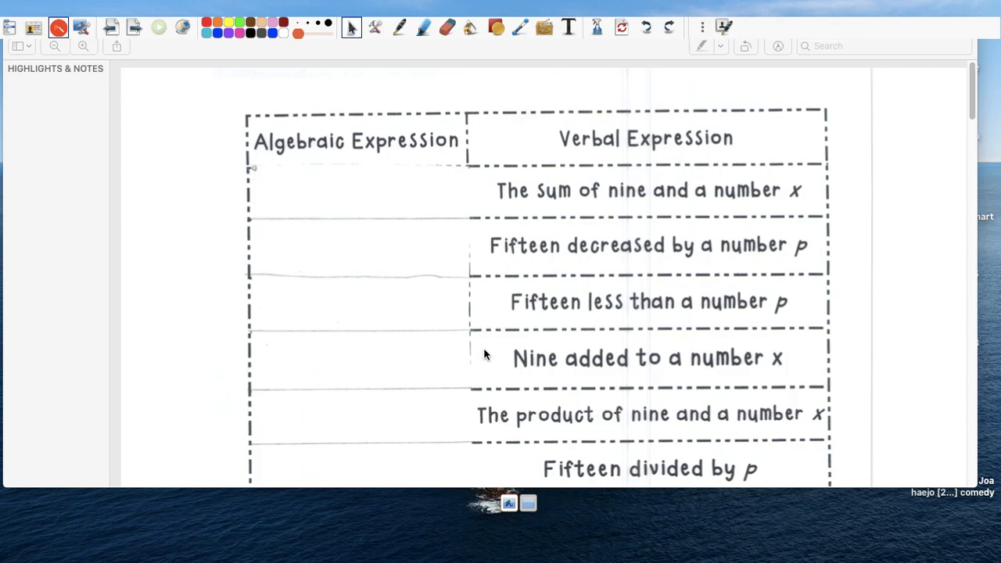
# Step: Hide the annotation tools, scroll to the first worksheet table and ready the pen
pyautogui.click(529, 503)
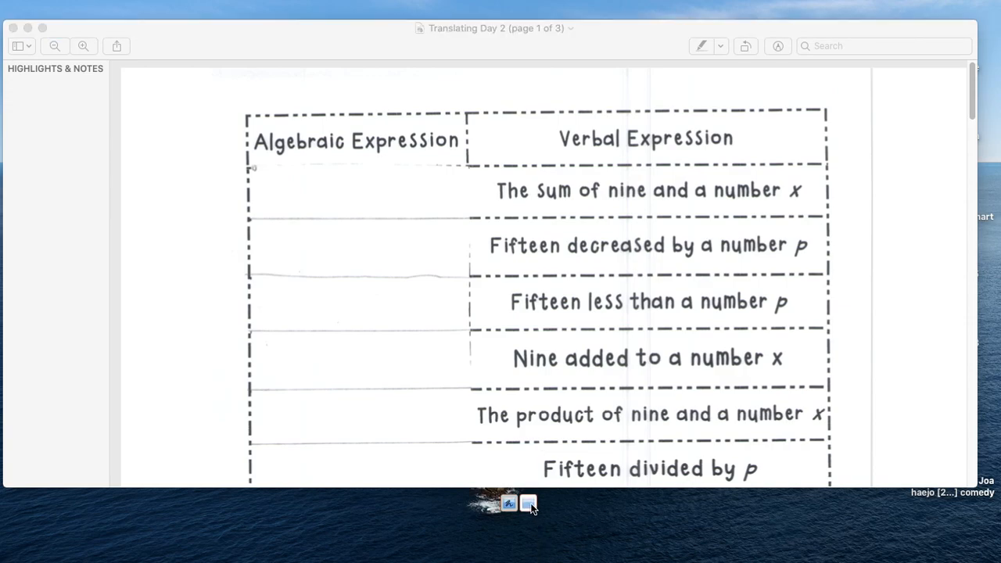
pyautogui.scroll(-3)
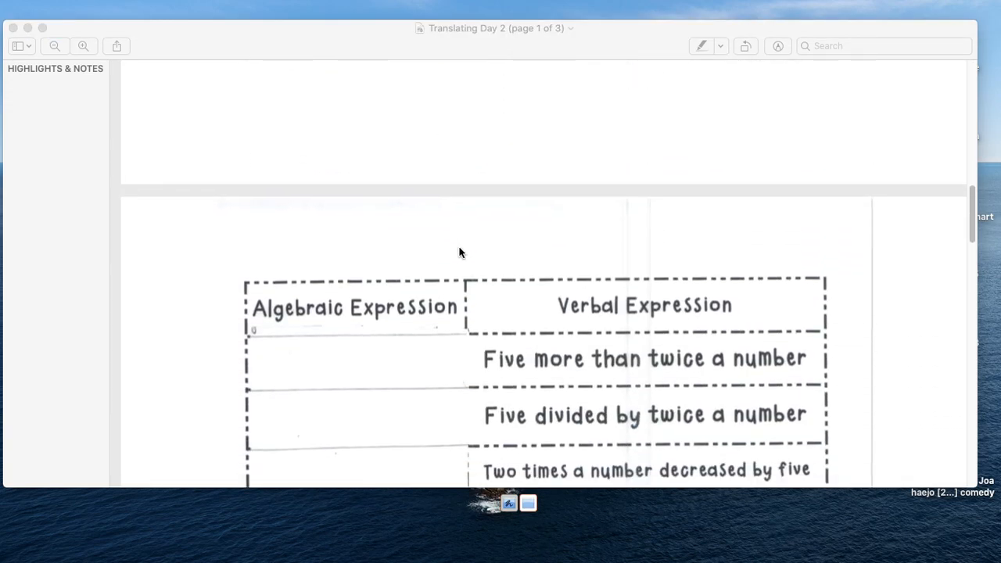
pyautogui.scroll(-3)
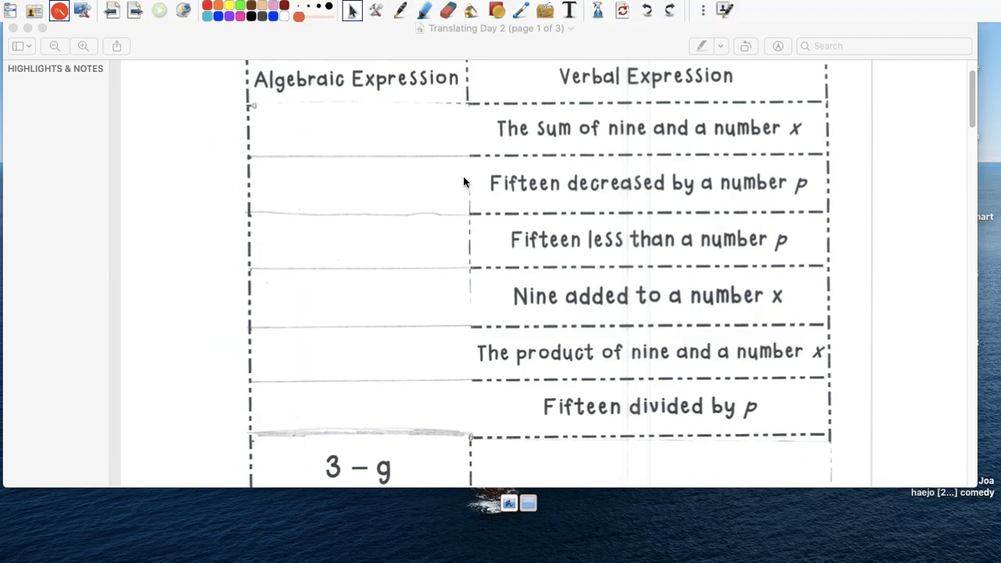
pyautogui.click(401, 9)
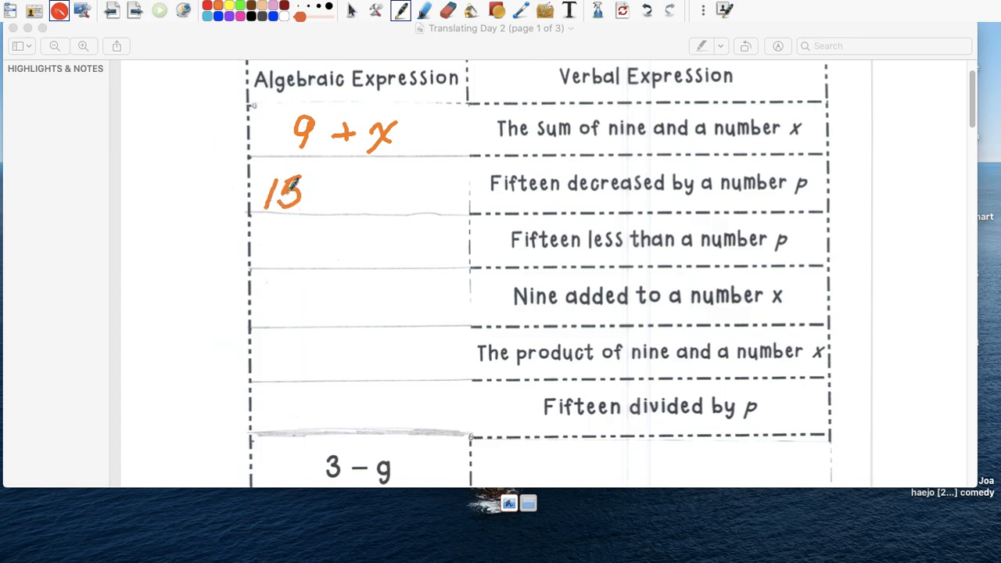
# Step: Handwrite 15 − for 'Fifteen decreased by p' and 'Fifteen less than p'
pyautogui.moveTo(313, 194); pyautogui.dragTo(347, 194)
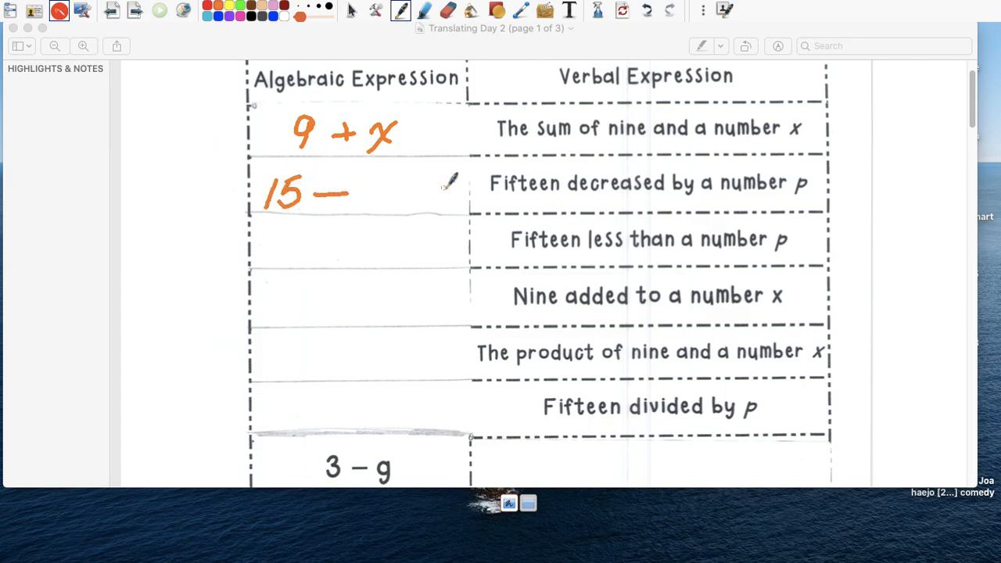
pyautogui.moveTo(356, 180); pyautogui.dragTo(360, 211)
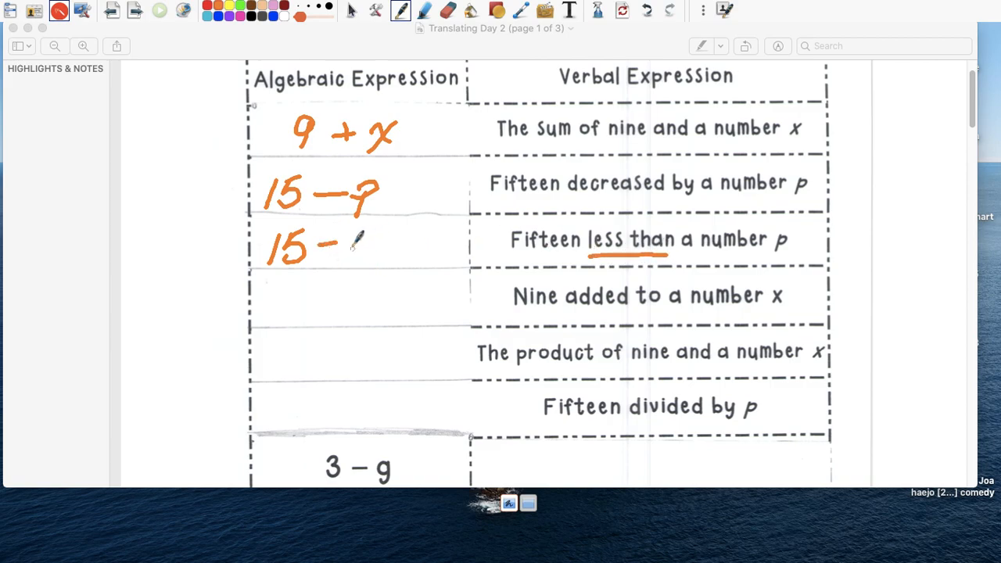
pyautogui.moveTo(226, 250); pyautogui.dragTo(368, 250)
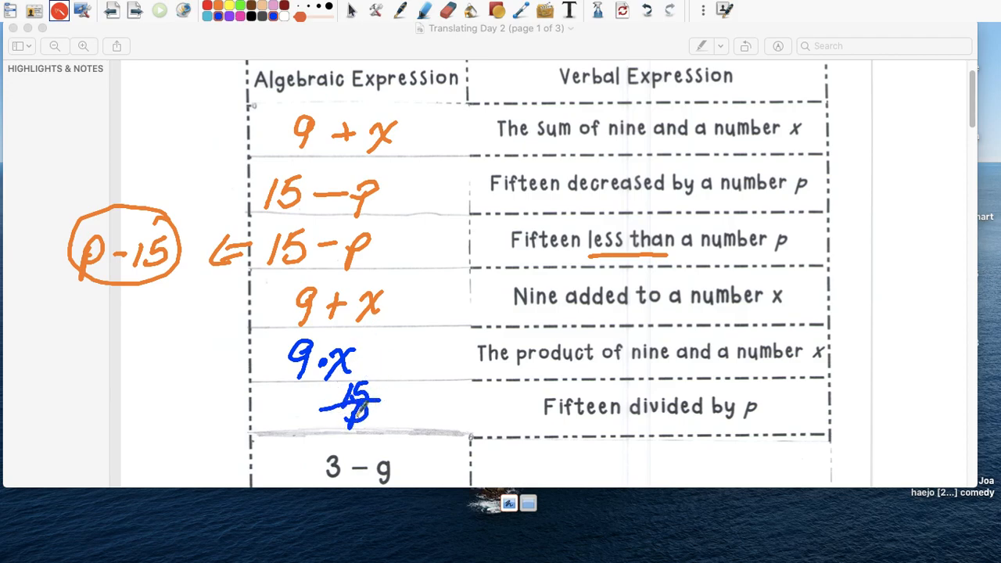
# Step: Clear all annotations, scroll to the second table and write 'Three minus a number g' beside 3 − g
pyautogui.click(598, 10)
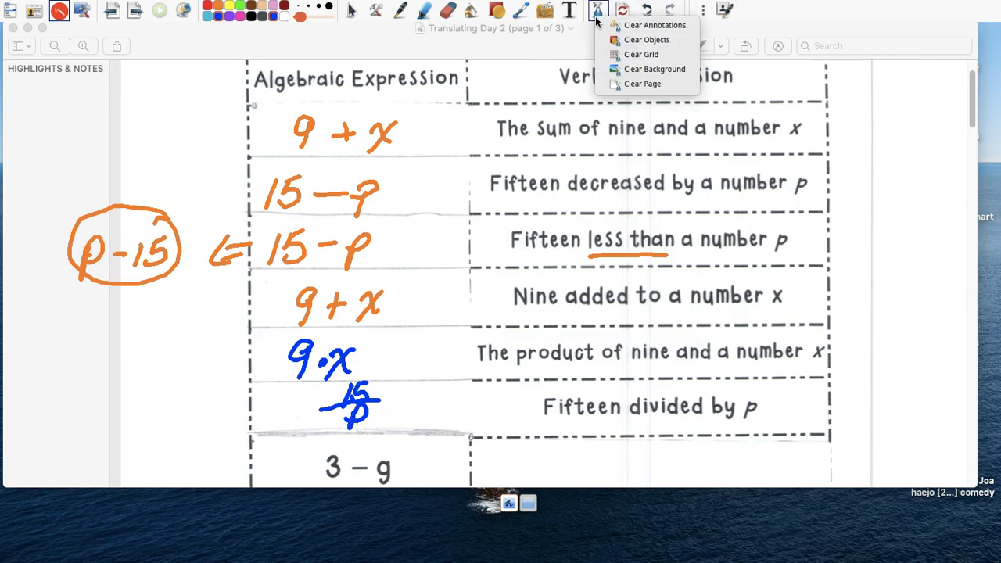
pyautogui.click(376, 9)
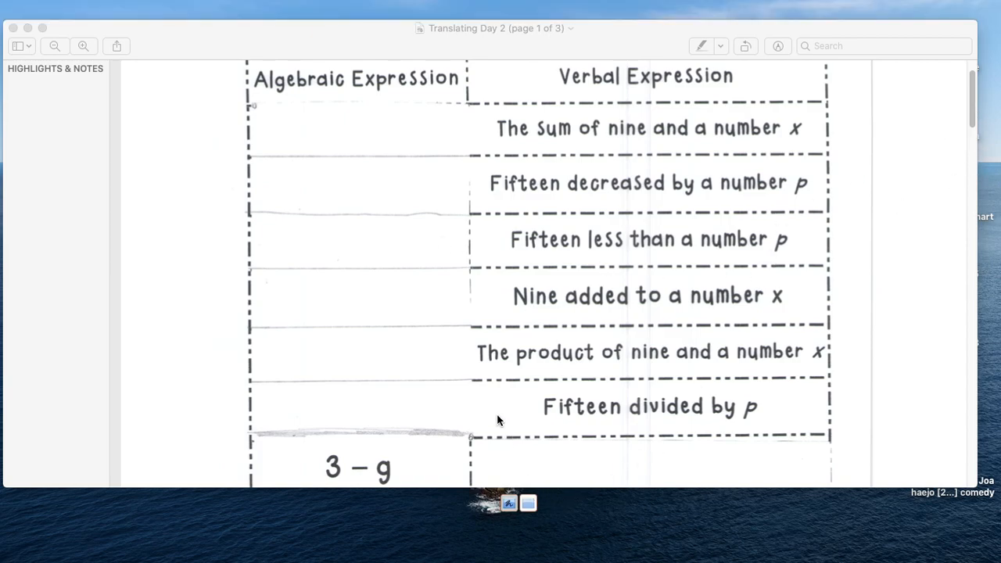
pyautogui.scroll(-3)
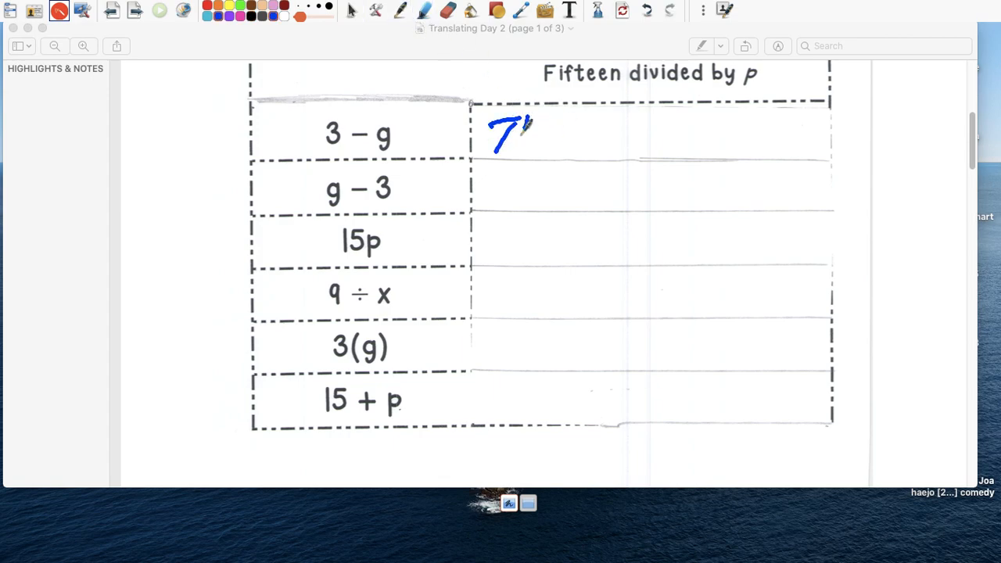
pyautogui.moveTo(500, 138); pyautogui.dragTo(566, 137)
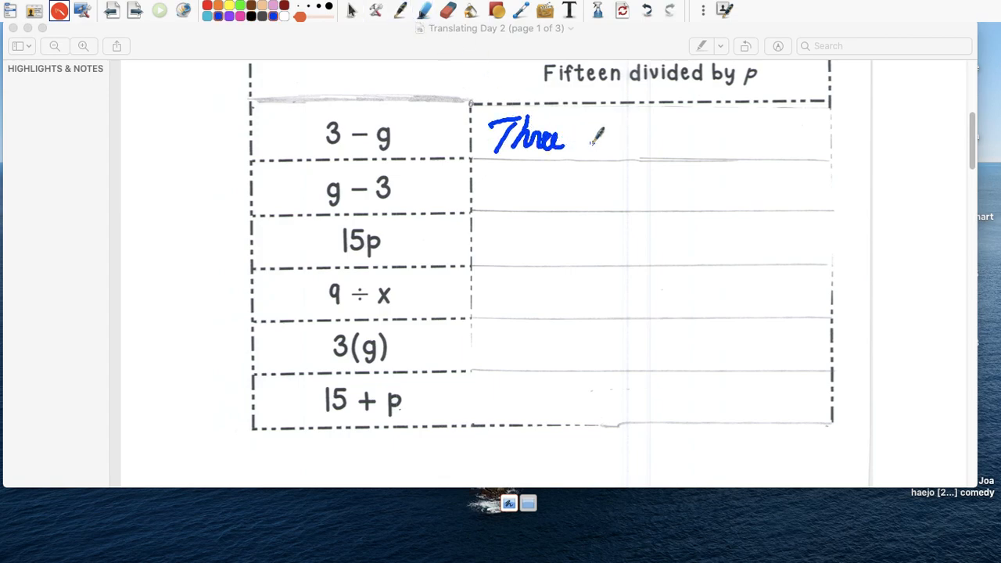
pyautogui.moveTo(595, 140); pyautogui.dragTo(680, 140)
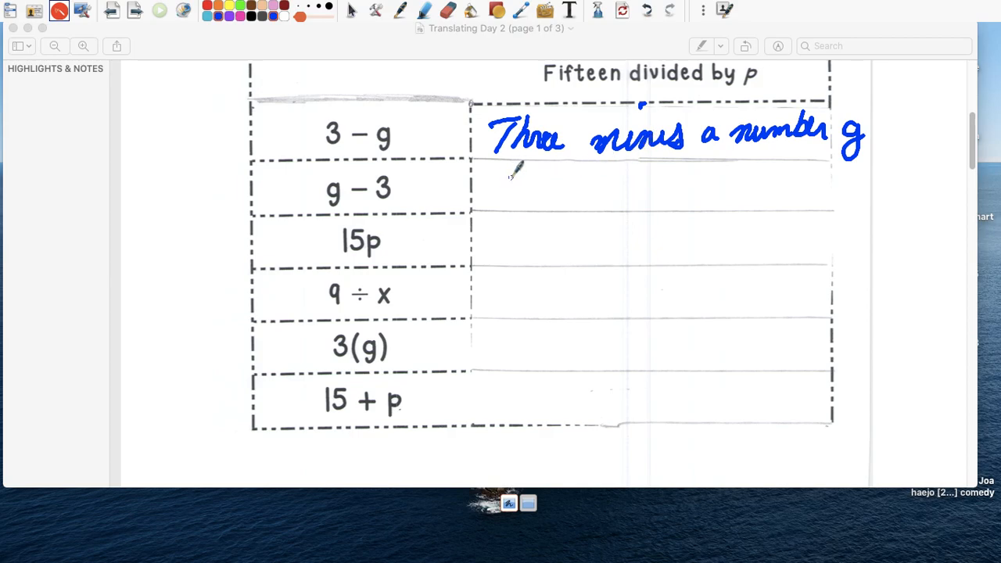
# Step: Undo a mistaken start and write 'The difference between g and three' beside g − 3
pyautogui.moveTo(488, 196); pyautogui.dragTo(602, 180)
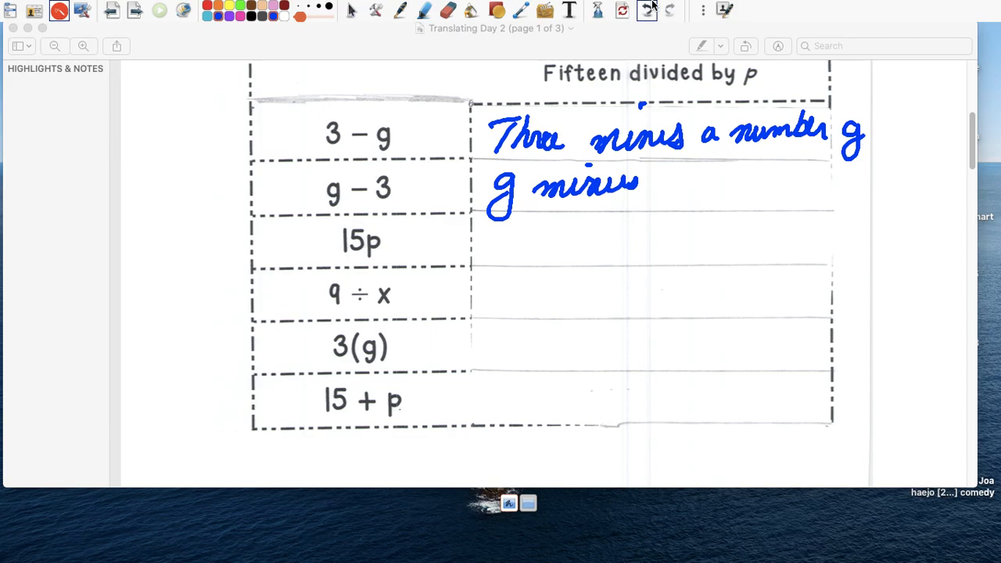
pyautogui.click(623, 9)
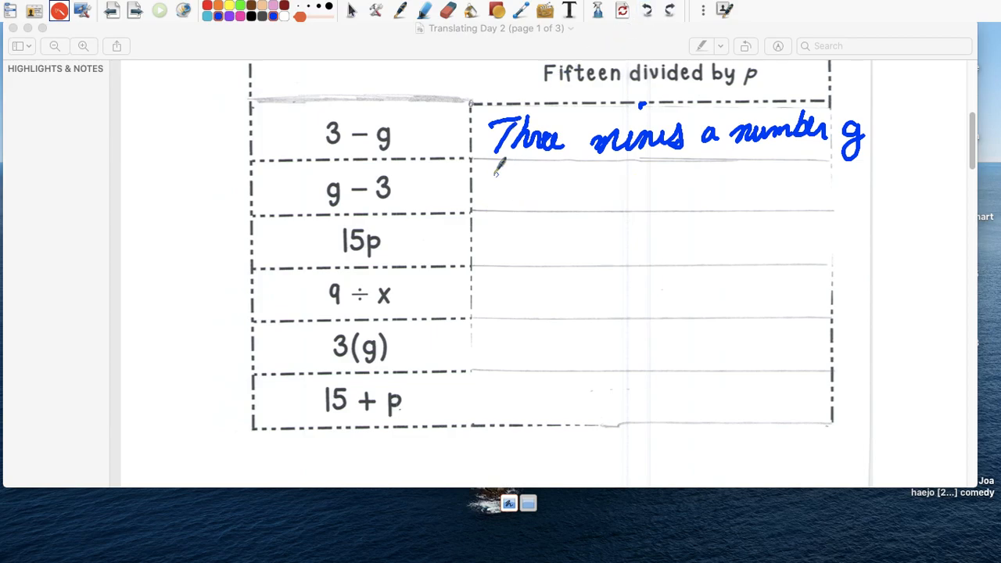
pyautogui.moveTo(477, 187); pyautogui.dragTo(548, 188)
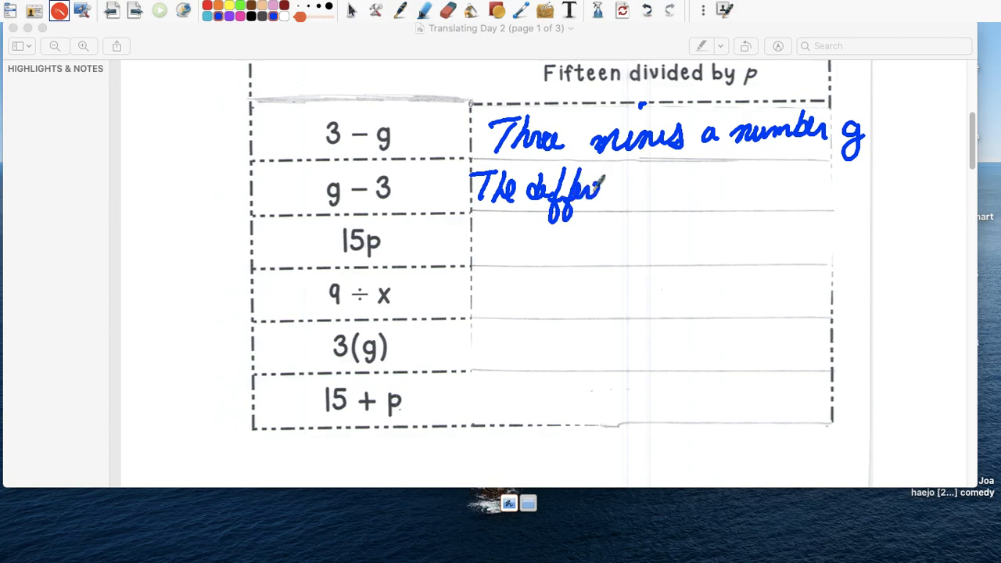
pyautogui.moveTo(602, 187); pyautogui.dragTo(680, 185)
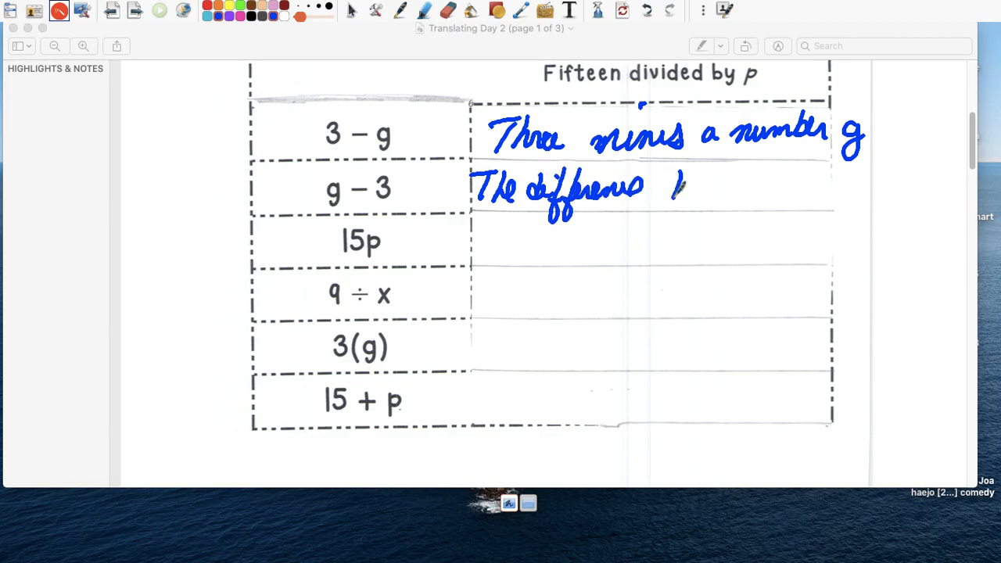
pyautogui.moveTo(670, 188); pyautogui.dragTo(763, 187)
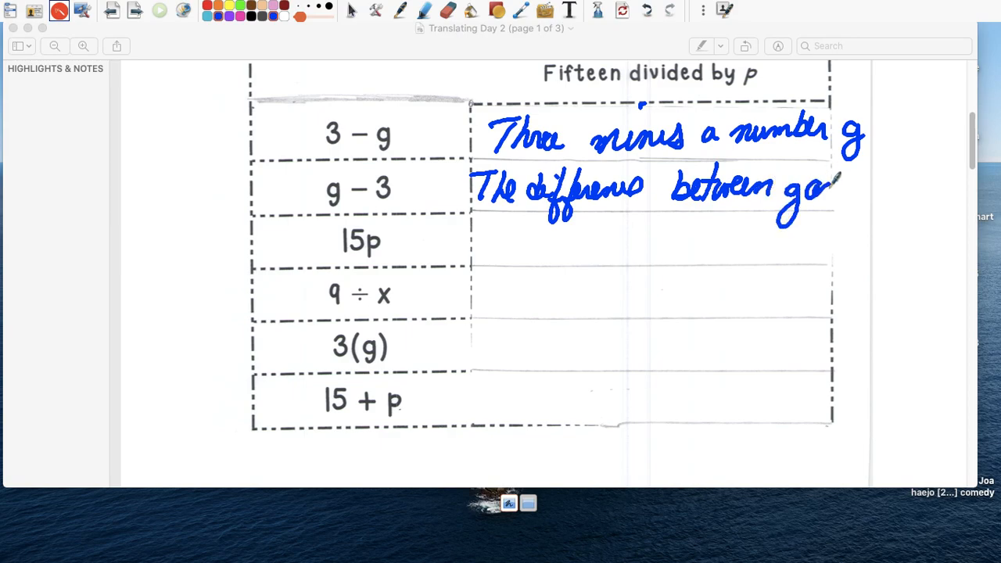
pyautogui.moveTo(842, 188); pyautogui.dragTo(931, 184)
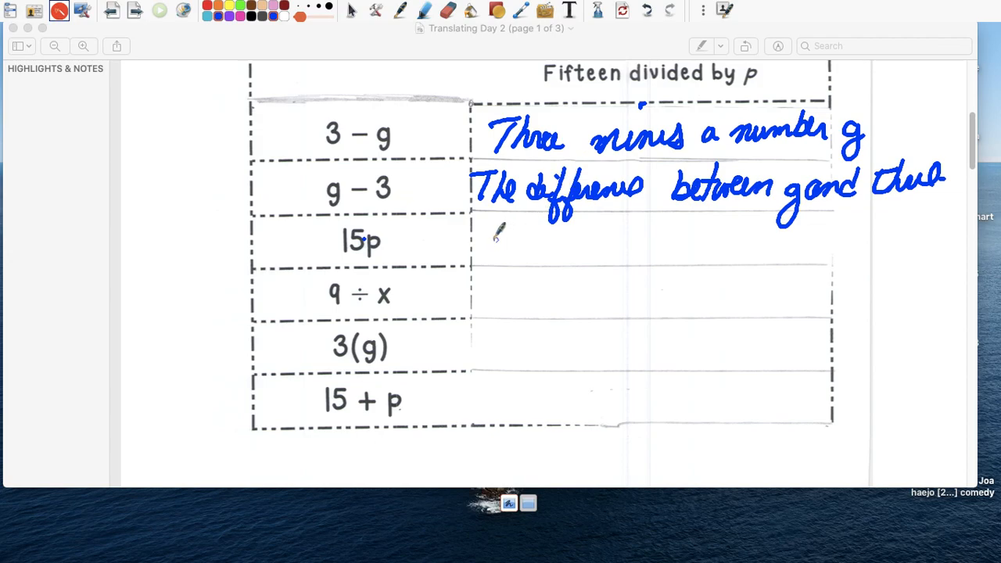
# Step: Write 'Fifteen times a number p' beside 15p and 'nine divided by a number x' beside 9 ÷ x
pyautogui.moveTo(488, 235); pyautogui.dragTo(571, 250)
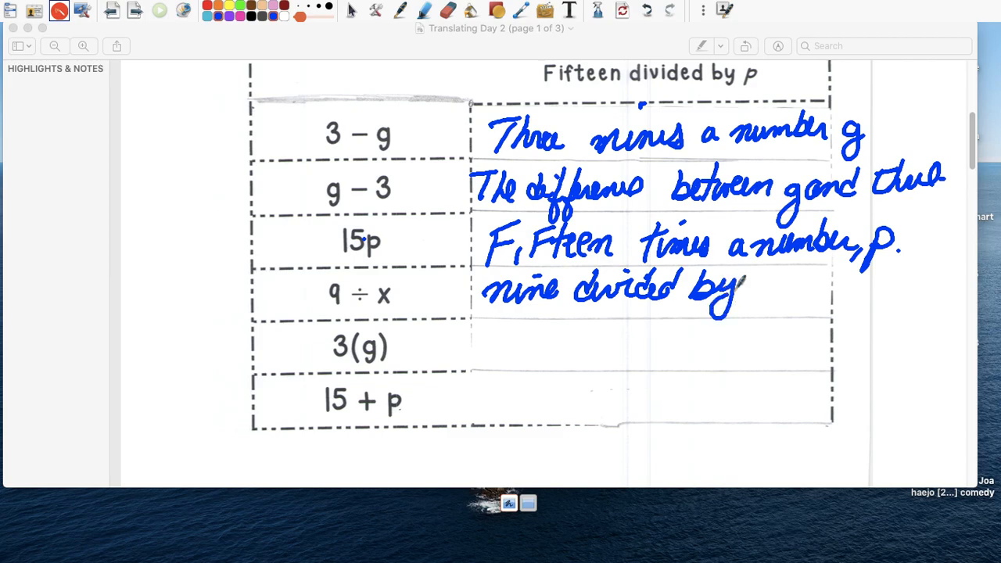
pyautogui.moveTo(750, 285); pyautogui.dragTo(832, 289)
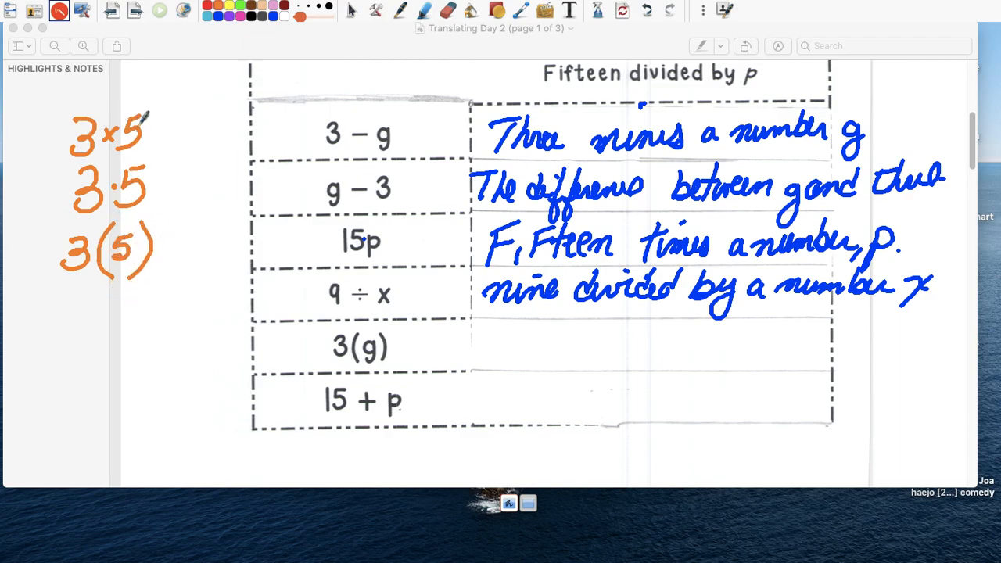
# Step: Sketch alternative multiplication notations for 3 and 5, such as (3)(5), in the margin
pyautogui.moveTo(24, 196); pyautogui.dragTo(55, 195)
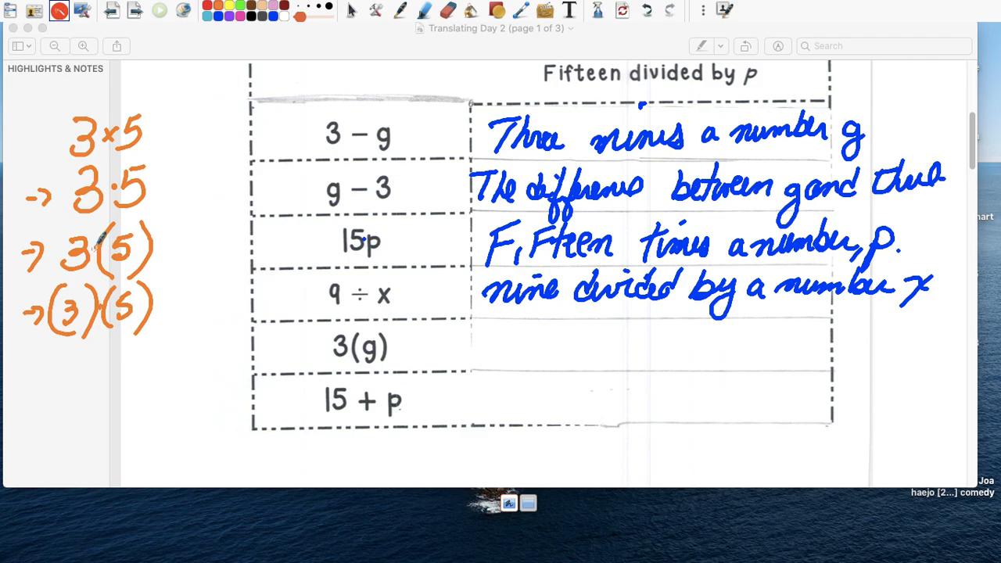
pyautogui.moveTo(501, 332)
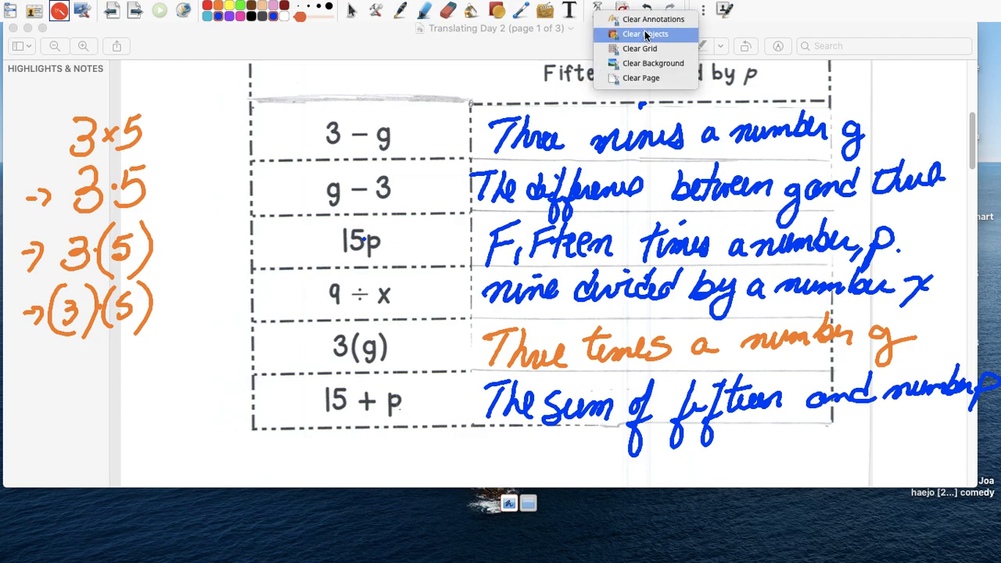
# Step: Wipe all the page 1 ink off the screen
pyautogui.click(645, 35)
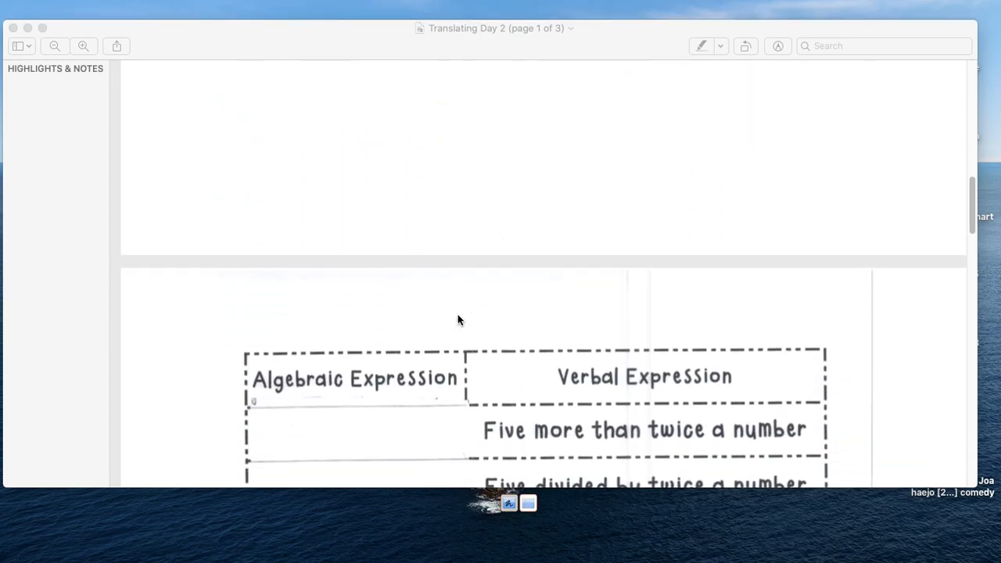
# Step: Scroll to page 2, underline key words and write 5 + 2n for 'Five more than twice a number'
pyautogui.scroll(-3)
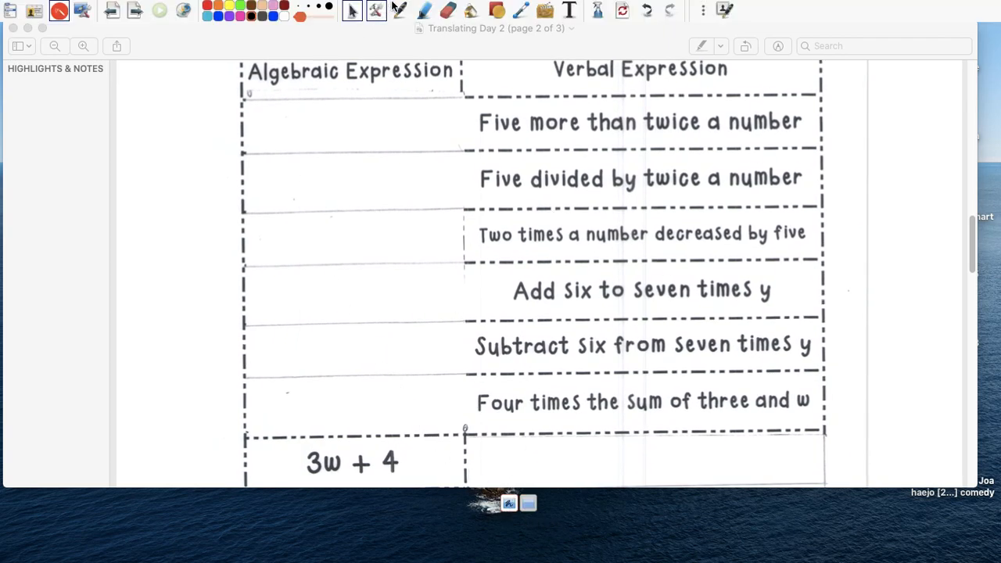
pyautogui.moveTo(479, 134); pyautogui.dragTo(502, 135)
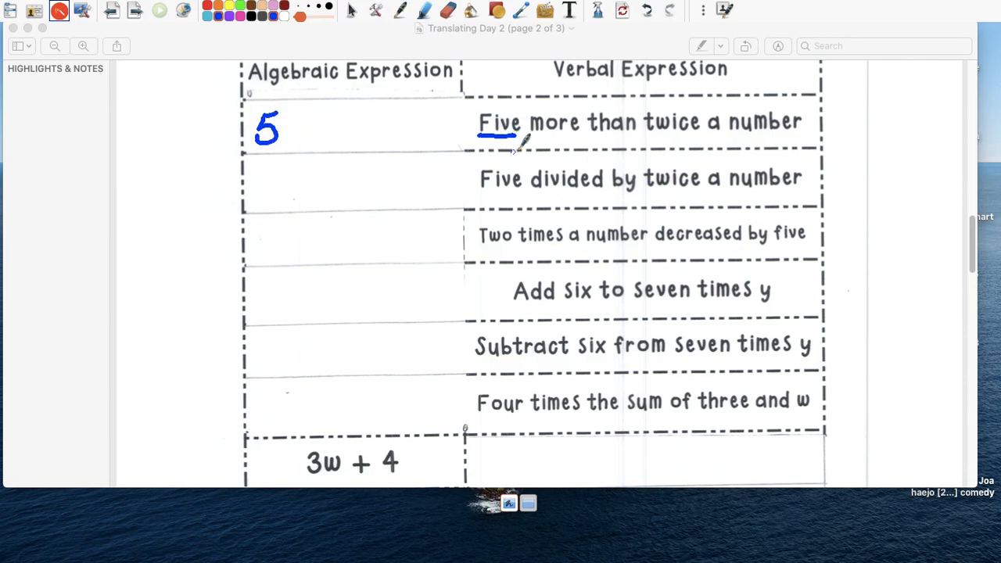
pyautogui.moveTo(529, 137); pyautogui.dragTo(622, 136)
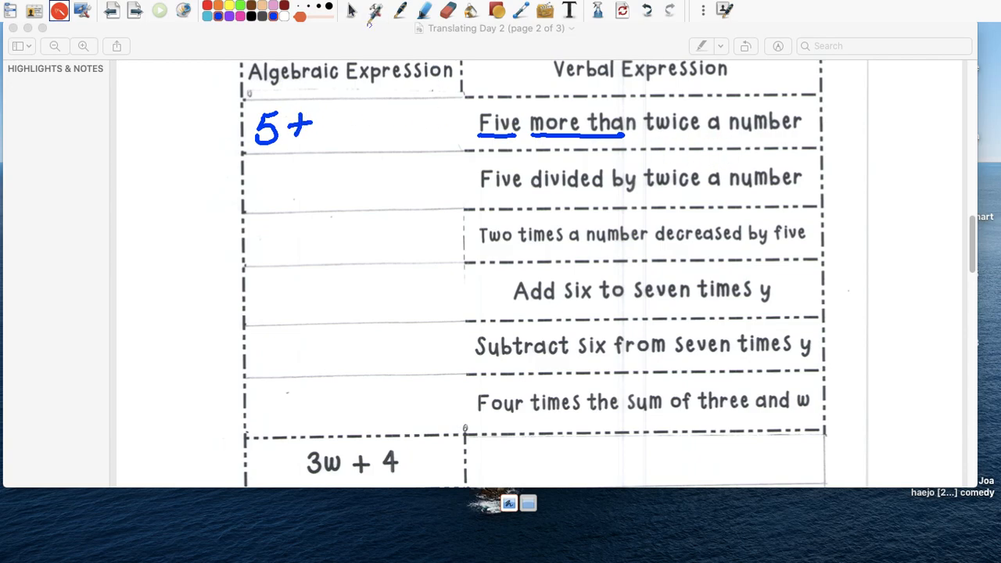
pyautogui.moveTo(644, 137); pyautogui.dragTo(703, 136)
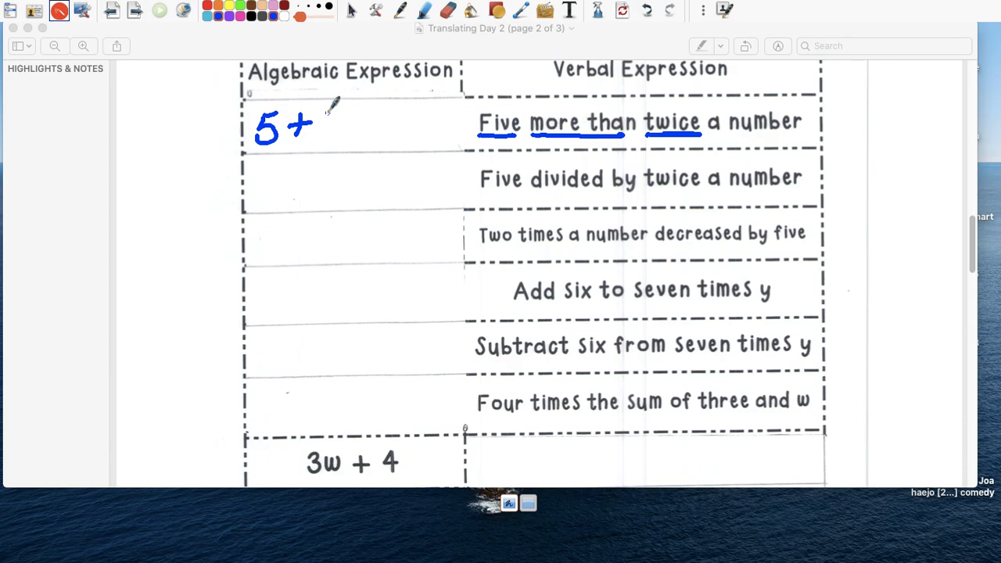
pyautogui.moveTo(325, 117); pyautogui.dragTo(344, 128)
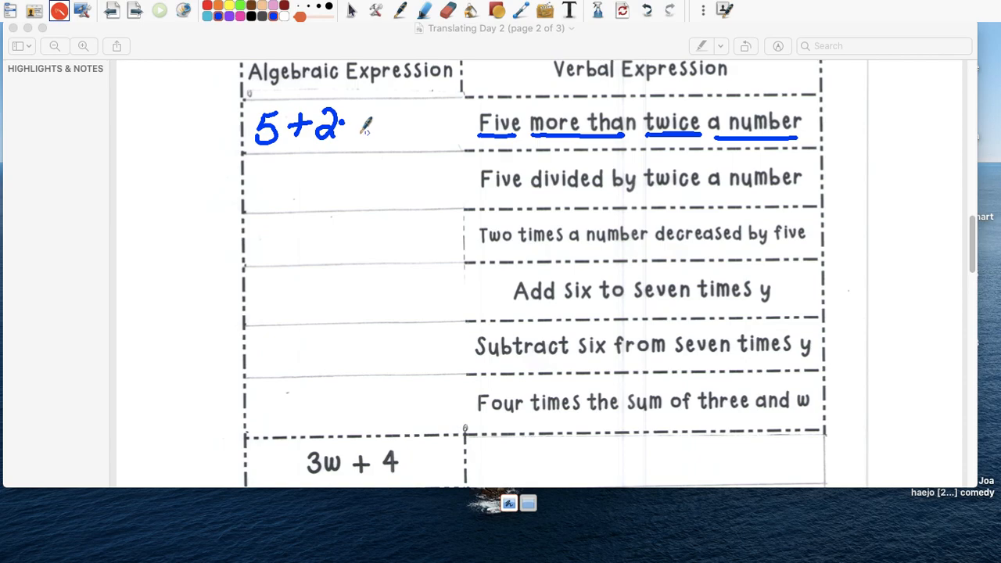
pyautogui.moveTo(347, 125); pyautogui.dragTo(379, 129)
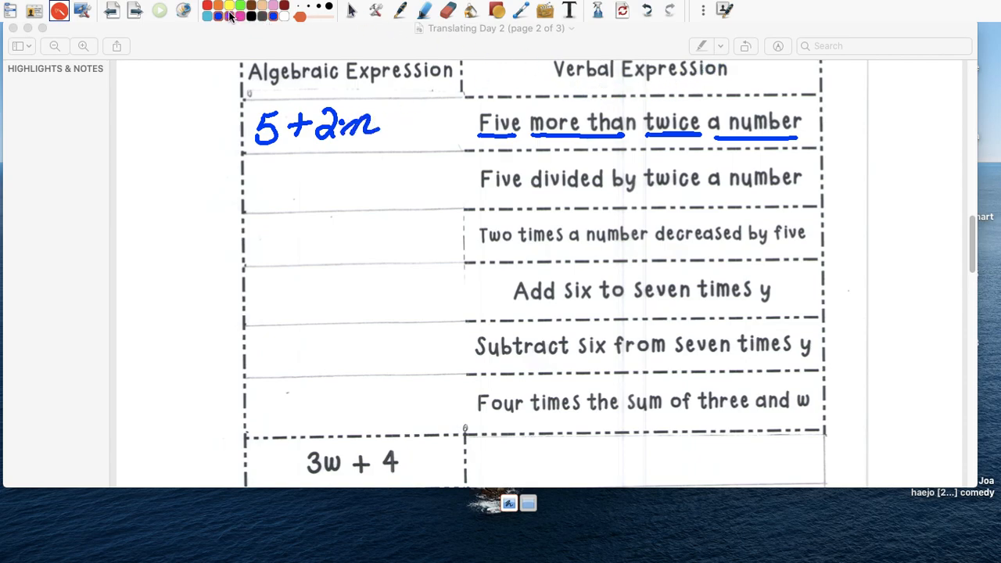
# Step: Write 5 over 2n for the second phrase and 2·n − 5 in orange for the third
pyautogui.moveTo(482, 191); pyautogui.dragTo(524, 191)
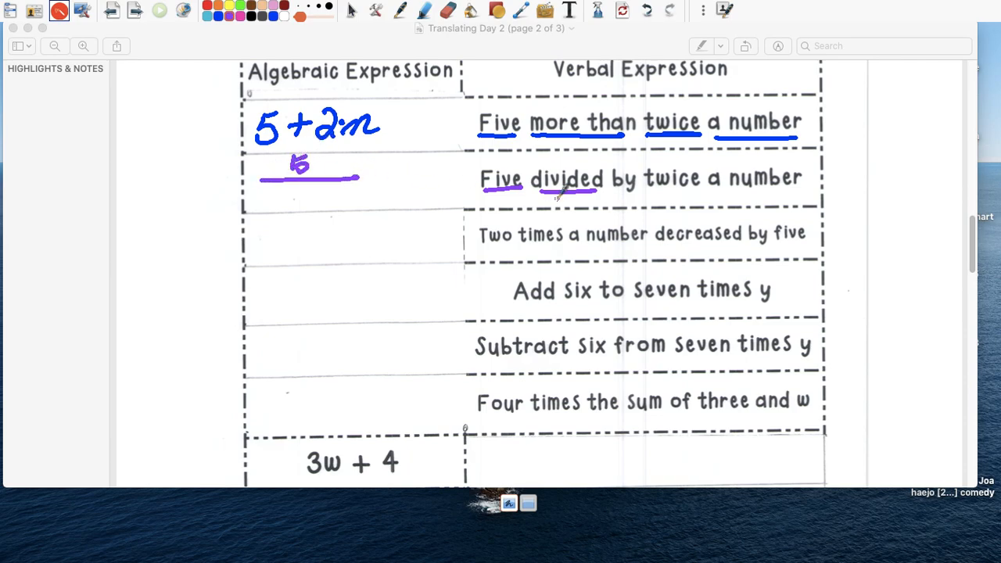
pyautogui.moveTo(531, 191); pyautogui.dragTo(696, 191)
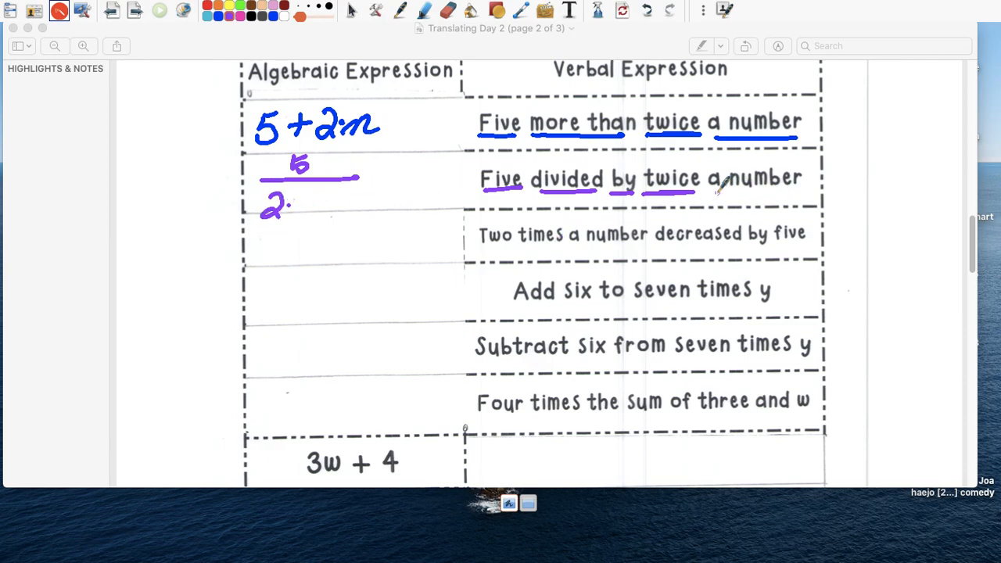
pyautogui.moveTo(282, 207); pyautogui.dragTo(328, 211)
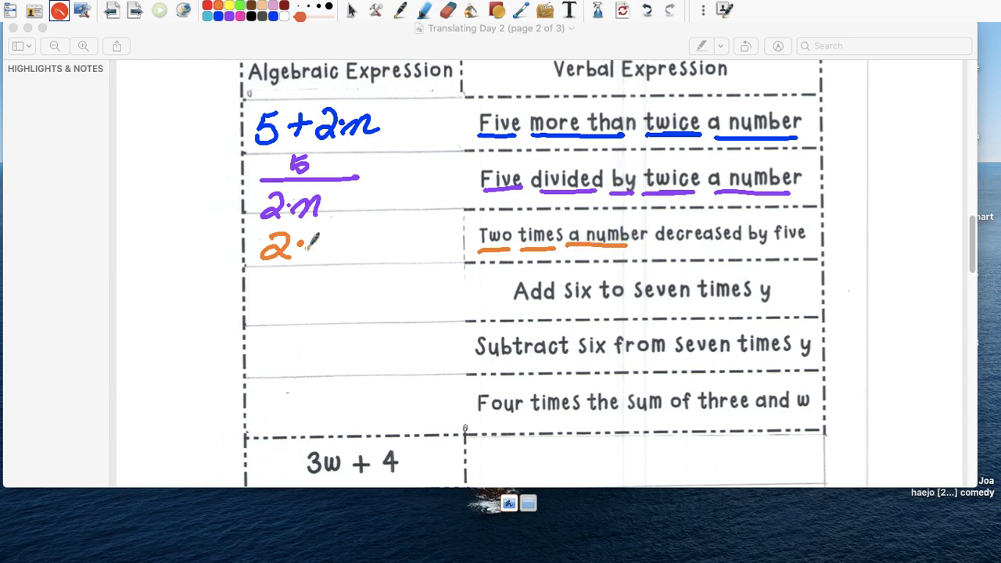
pyautogui.moveTo(313, 250); pyautogui.dragTo(329, 247)
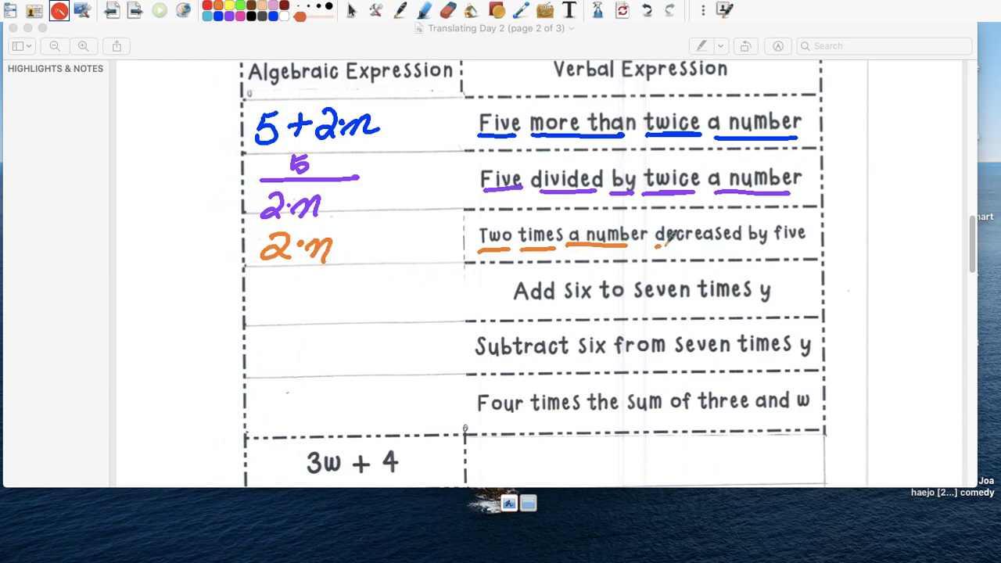
pyautogui.moveTo(347, 244); pyautogui.dragTo(375, 237)
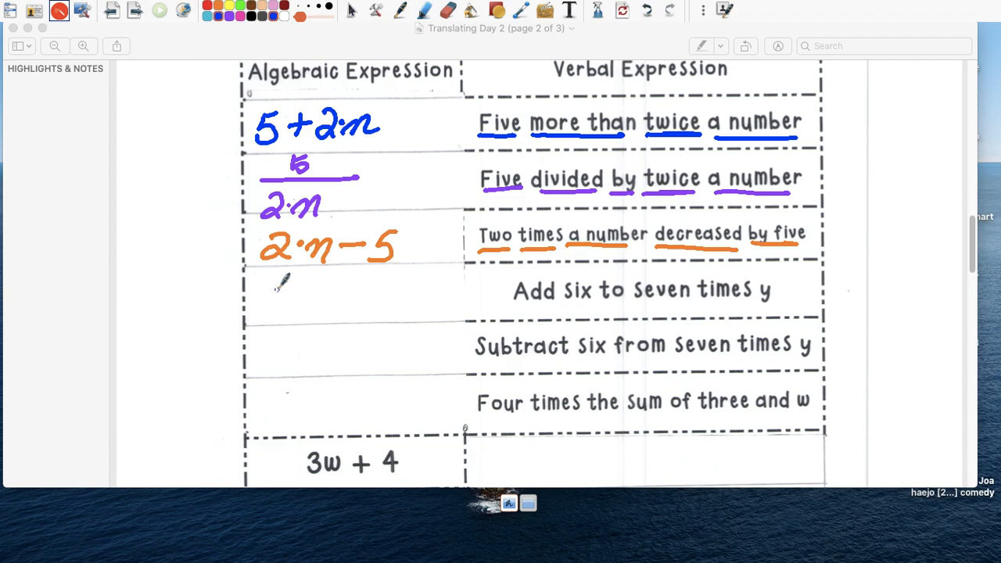
# Step: Write 6 + 7·y for the fourth phrase
pyautogui.moveTo(269, 284); pyautogui.dragTo(290, 312)
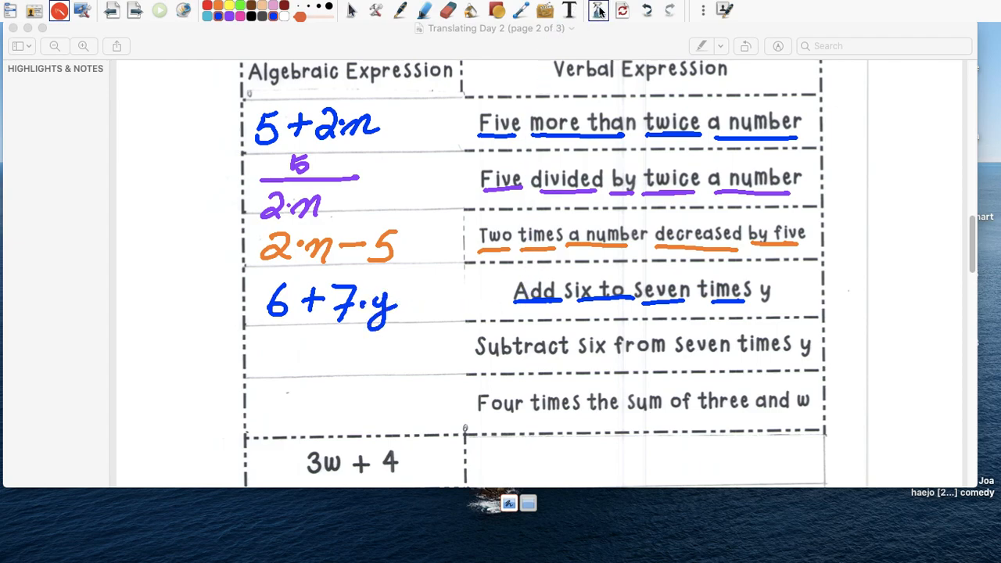
pyautogui.click(597, 9)
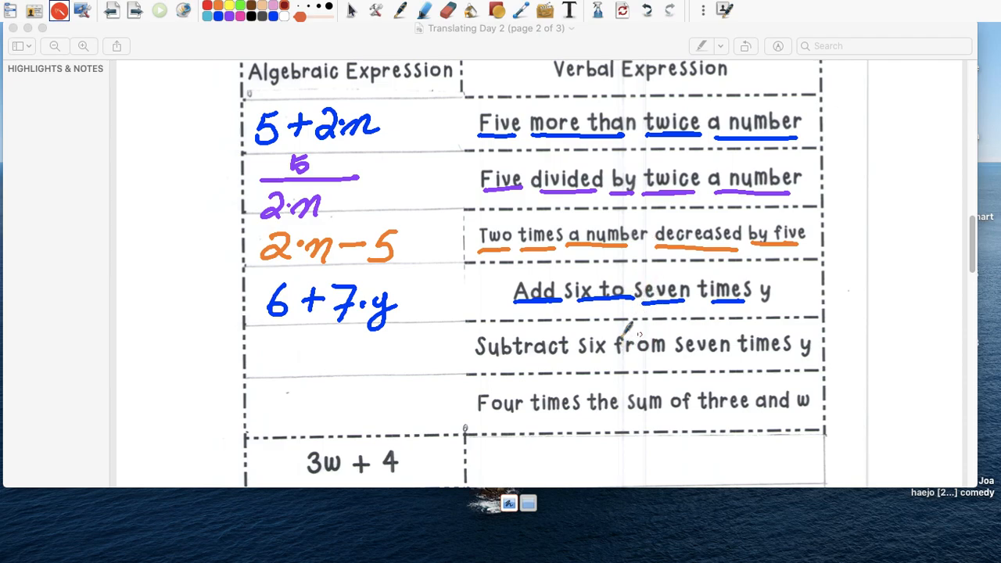
# Step: Circle 'Subtract' and 'from' in dark red and write 6 − 7y in the fifth row
pyautogui.moveTo(475, 359); pyautogui.dragTo(566, 360)
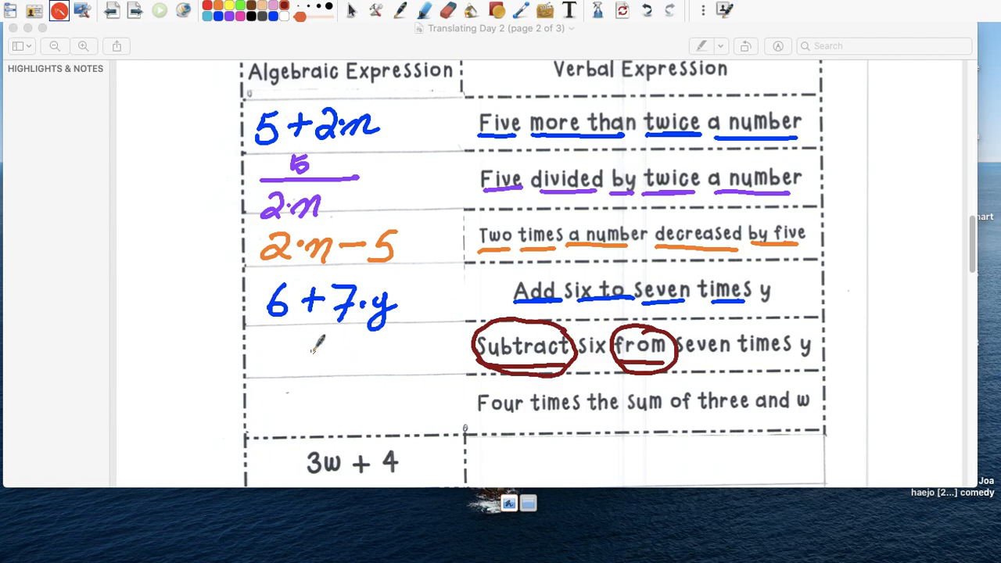
pyautogui.moveTo(305, 352); pyautogui.dragTo(331, 352)
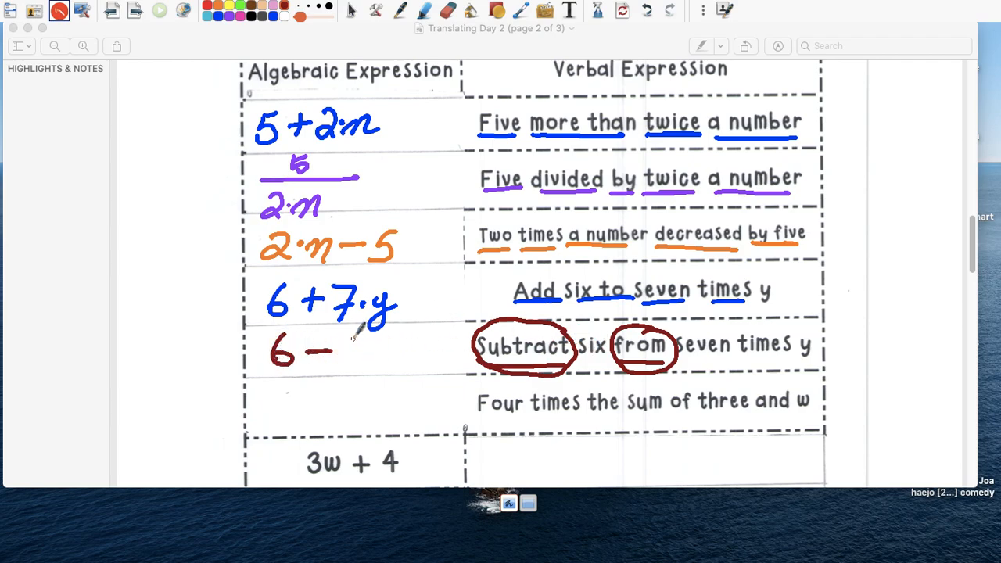
pyautogui.moveTo(352, 347); pyautogui.dragTo(391, 357)
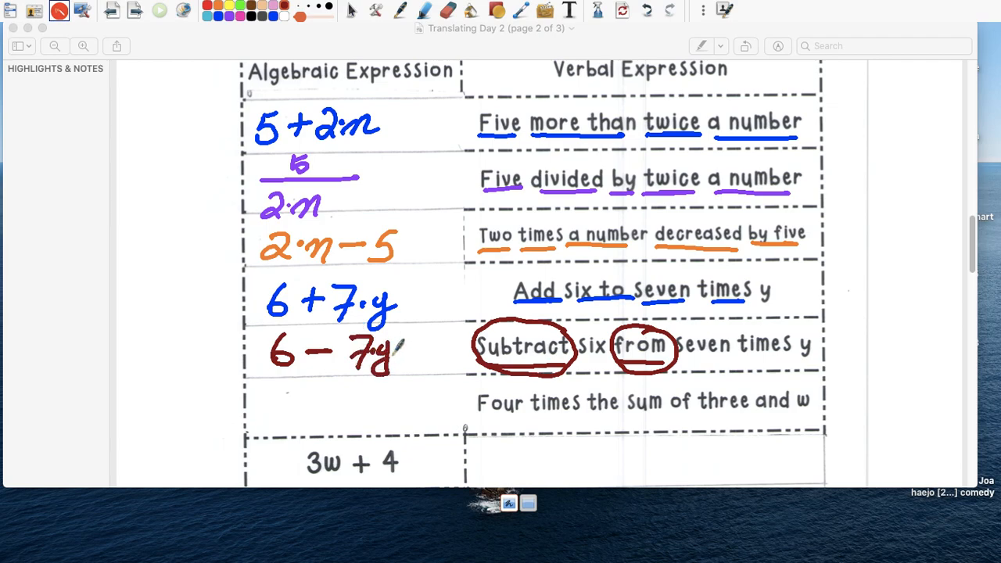
# Step: Draw a left arrow and write the reversed expression 7y − 6 in the margin
pyautogui.moveTo(211, 352); pyautogui.dragTo(243, 356)
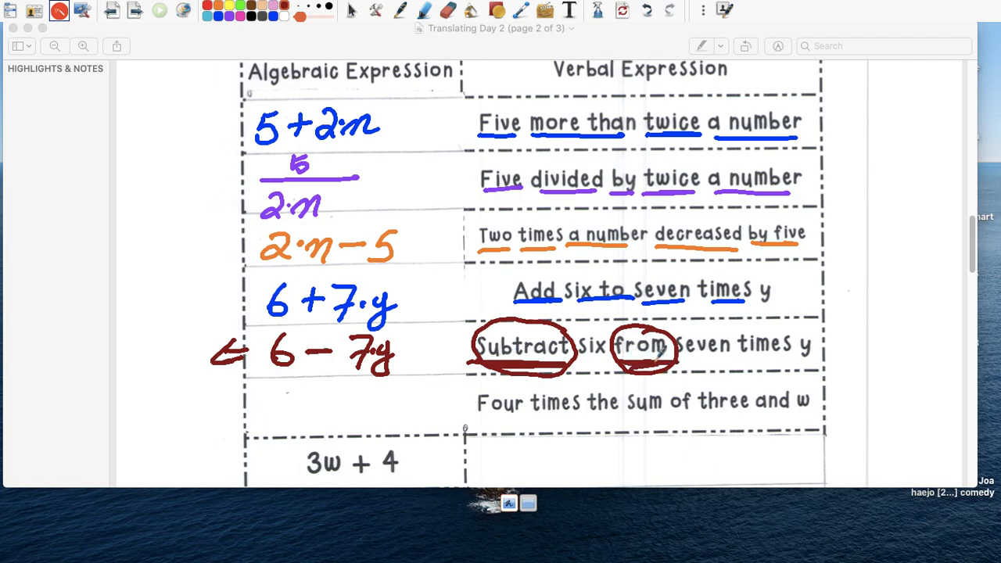
pyautogui.moveTo(32, 344); pyautogui.dragTo(60, 380)
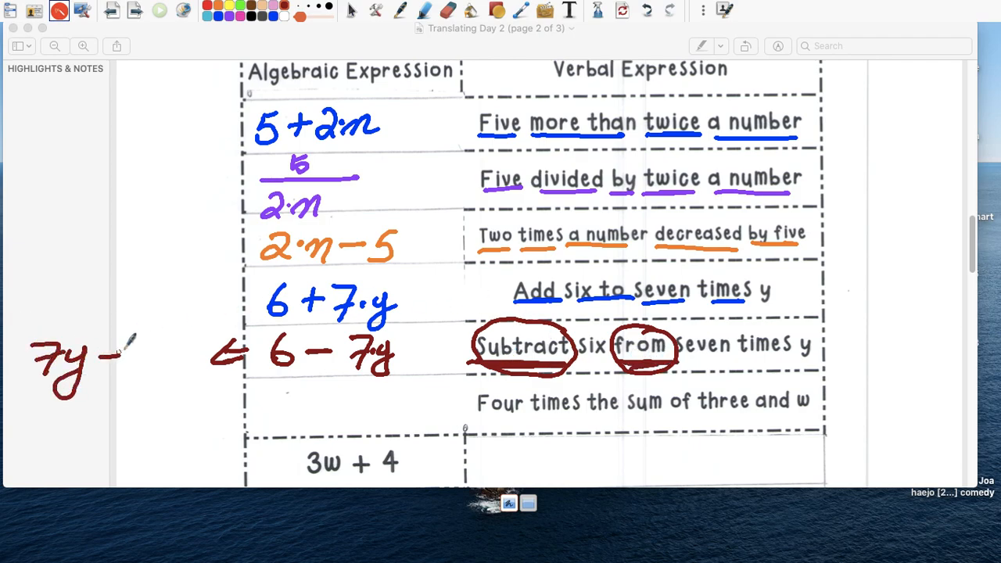
pyautogui.moveTo(117, 345); pyautogui.dragTo(149, 375)
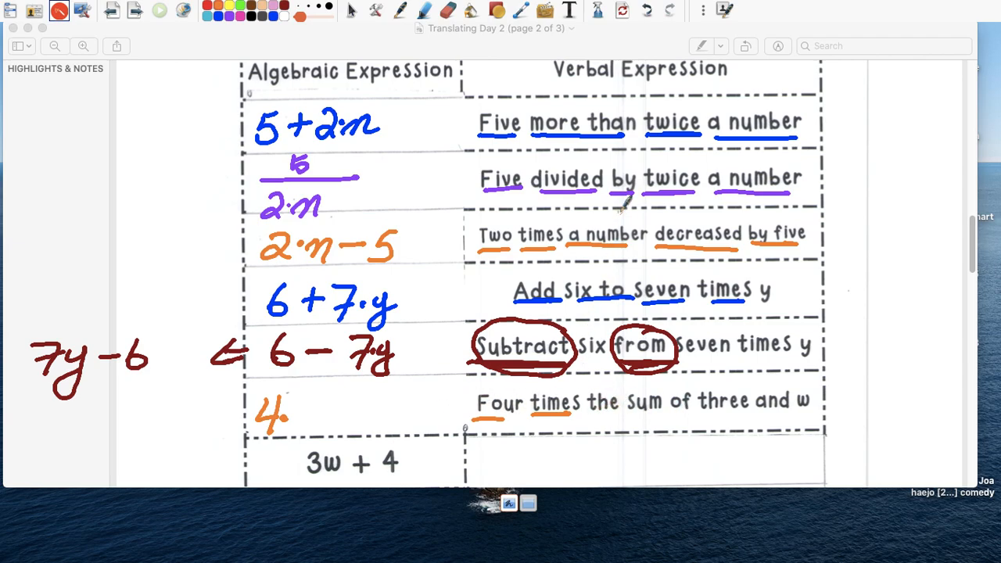
pyautogui.moveTo(330, 410)
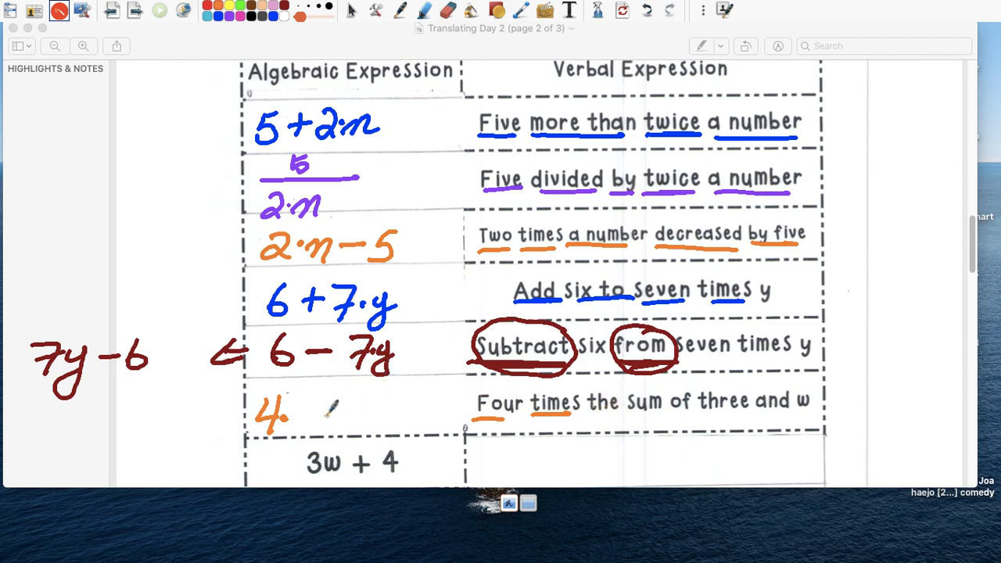
# Step: Handwrite 4(3+w) in orange for 'Four times the sum of three and w', then erase all ink
pyautogui.moveTo(325, 404); pyautogui.dragTo(347, 426)
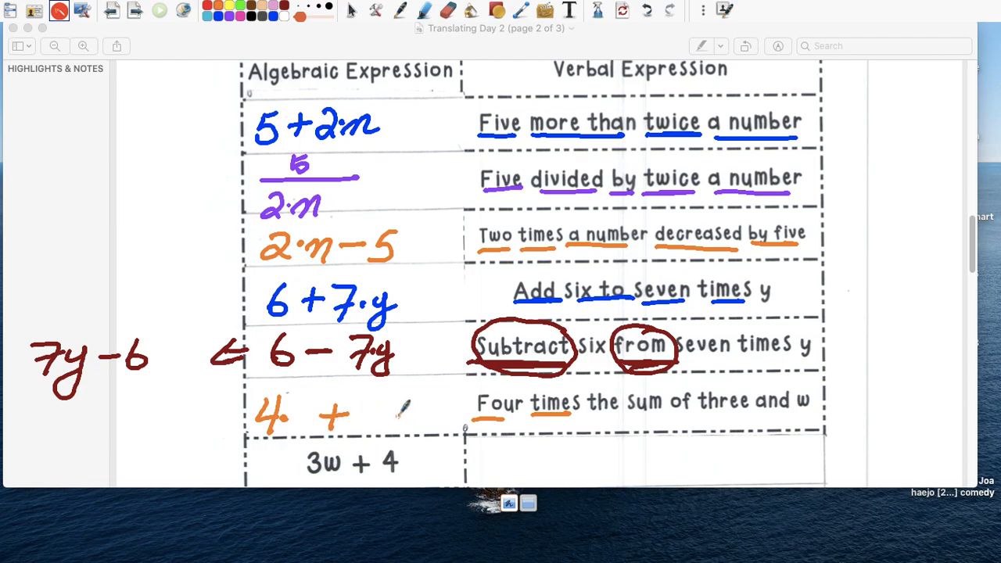
pyautogui.moveTo(391, 391); pyautogui.dragTo(403, 435)
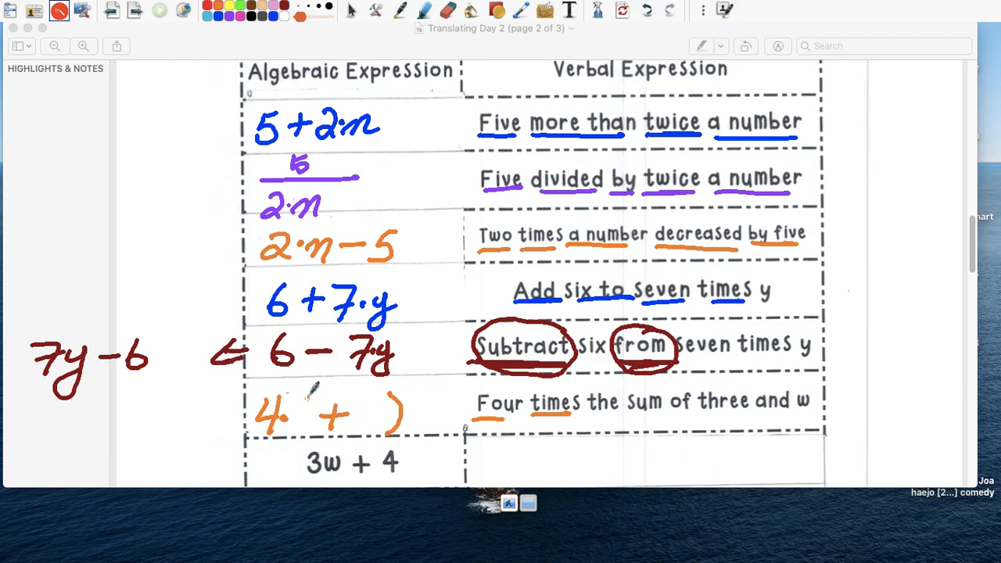
pyautogui.moveTo(294, 394); pyautogui.dragTo(294, 446)
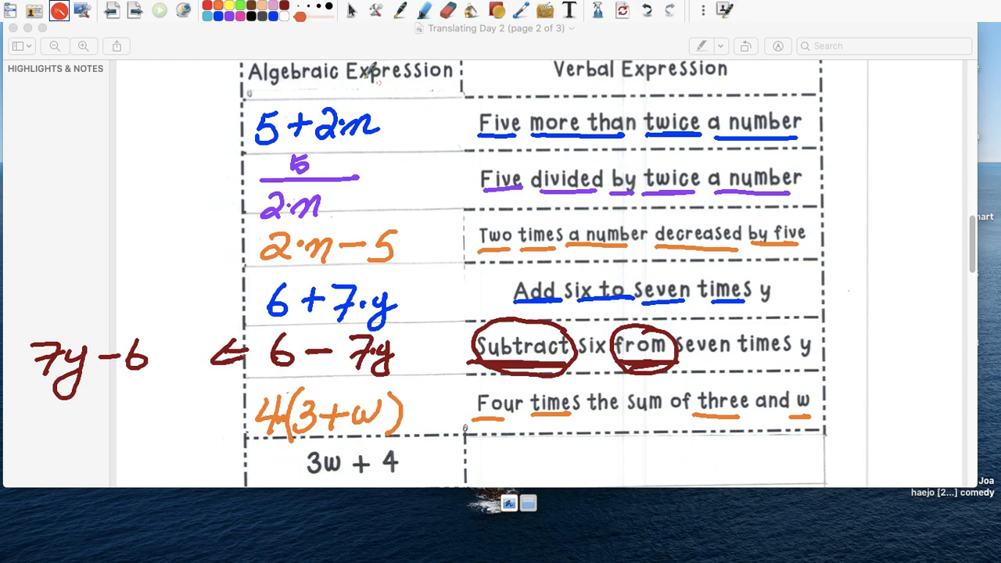
pyautogui.click(597, 10)
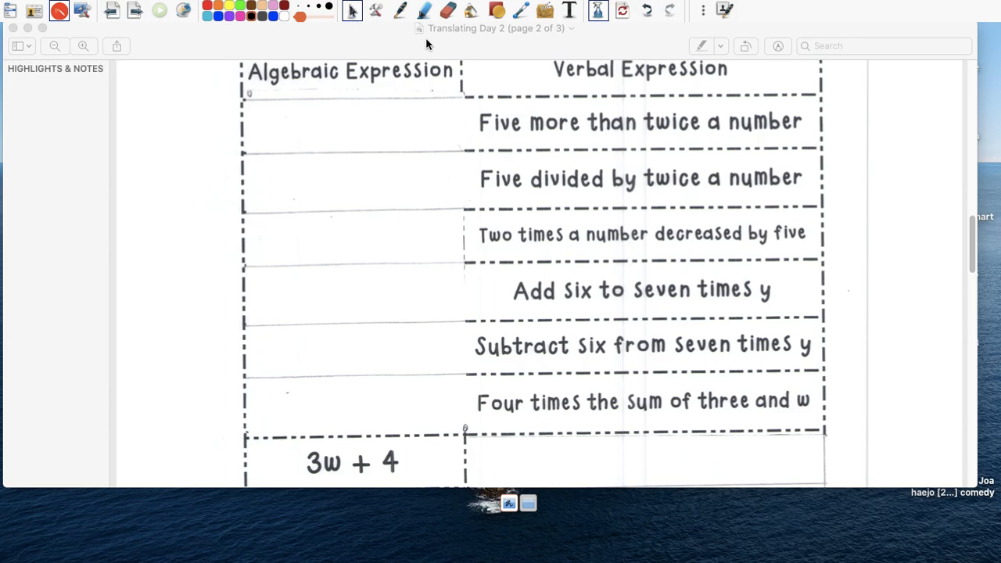
# Step: Leave the drawing overlay and scroll down to the table starting with 3w + 4
pyautogui.rightClick(633, 326)
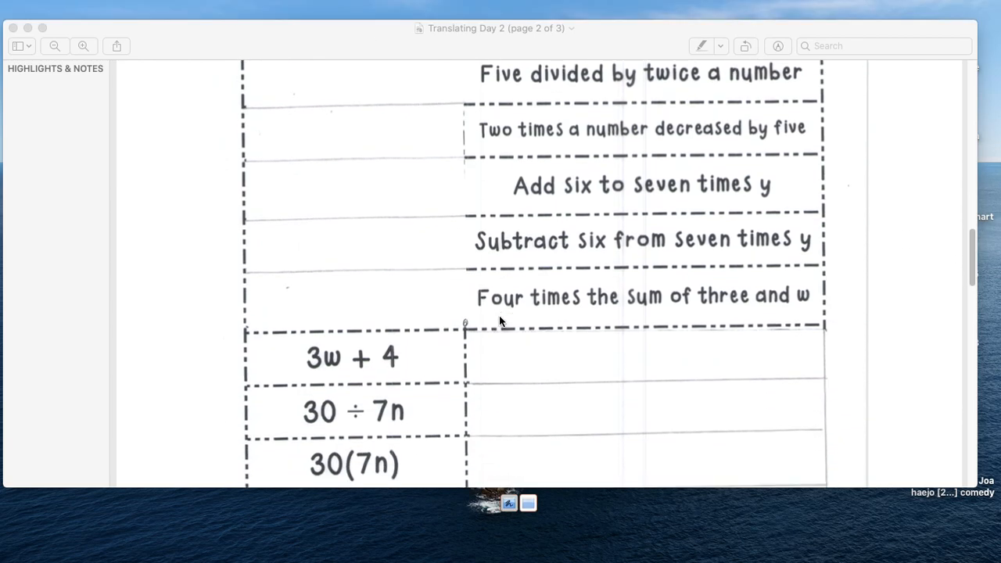
pyautogui.scroll(-3)
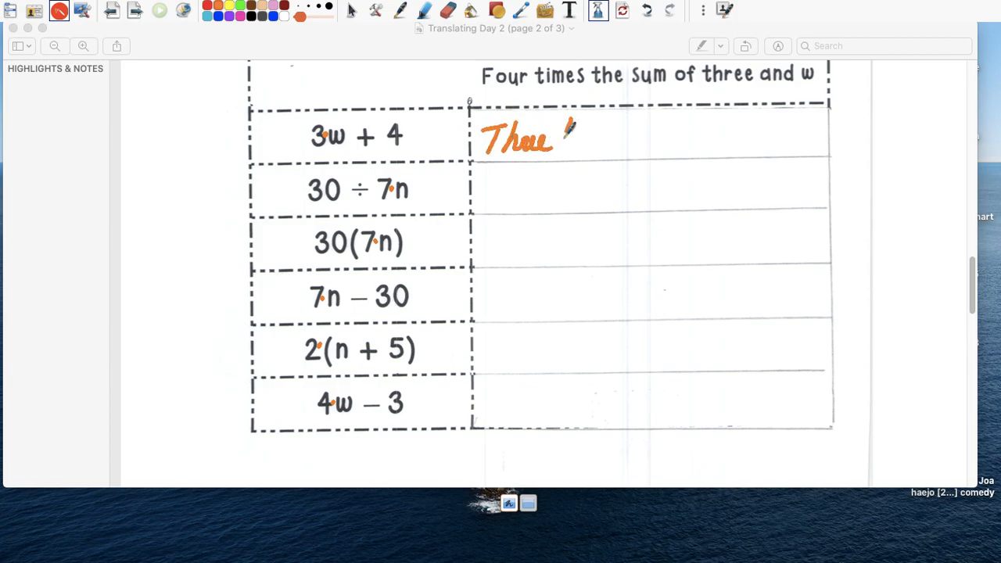
# Step: Handwrite 'Three times w plus four.' in orange beside 3w + 4
pyautogui.moveTo(563, 138); pyautogui.dragTo(613, 138)
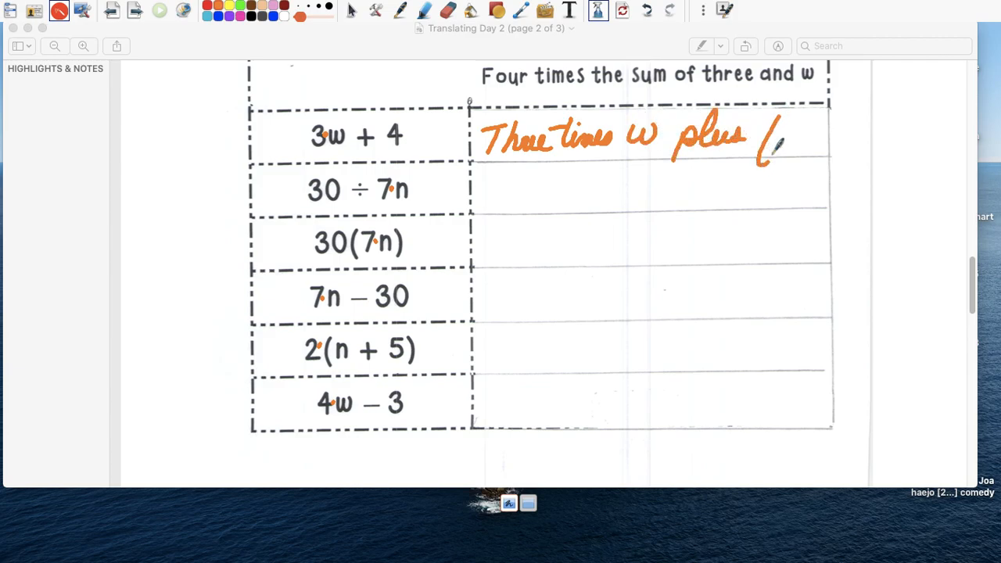
pyautogui.moveTo(763, 148); pyautogui.dragTo(842, 144)
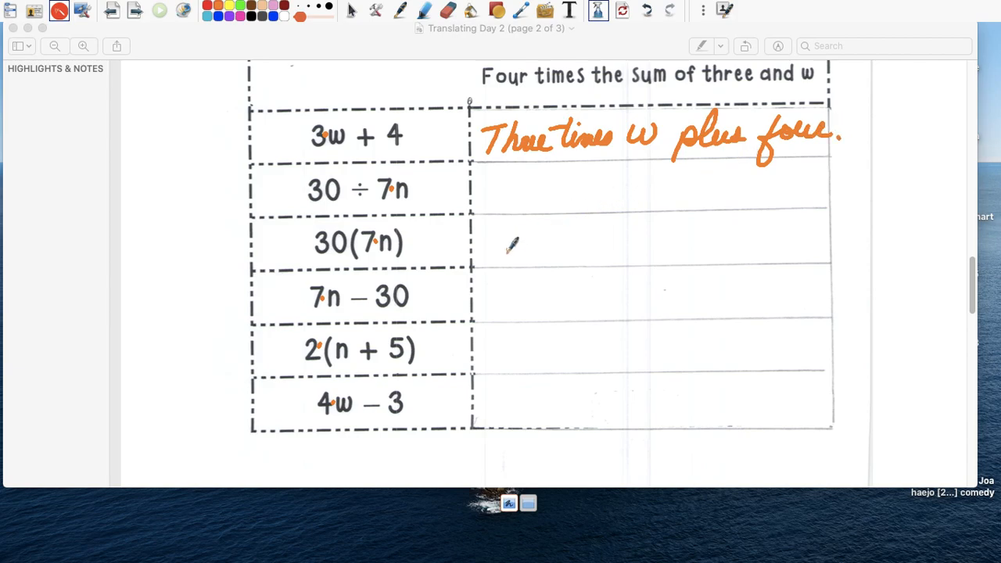
pyautogui.moveTo(524, 172)
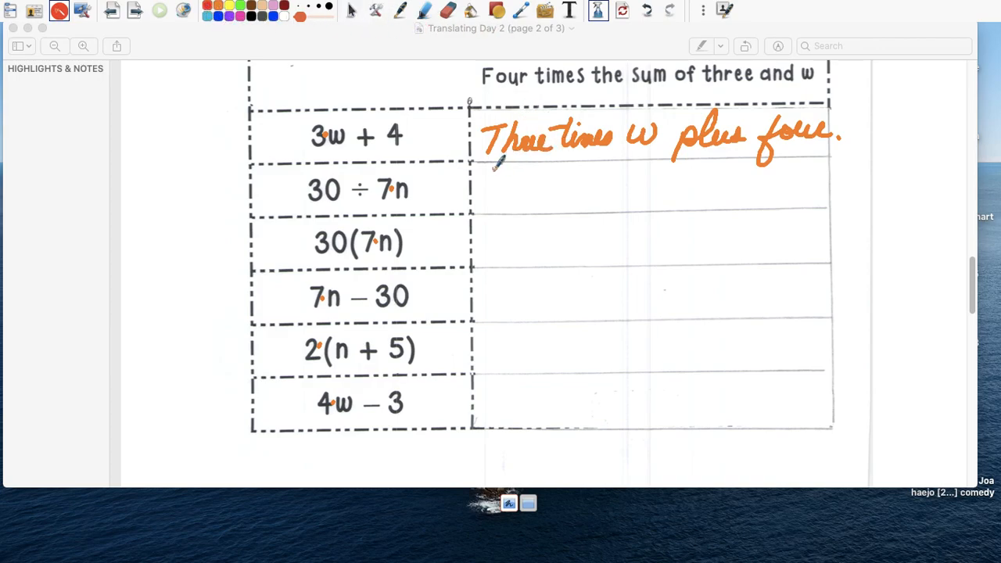
# Step: Write 'Thirty divided by seven times n.' in red beside 30 ÷ 7n and switch ink colour
pyautogui.moveTo(485, 184); pyautogui.dragTo(563, 185)
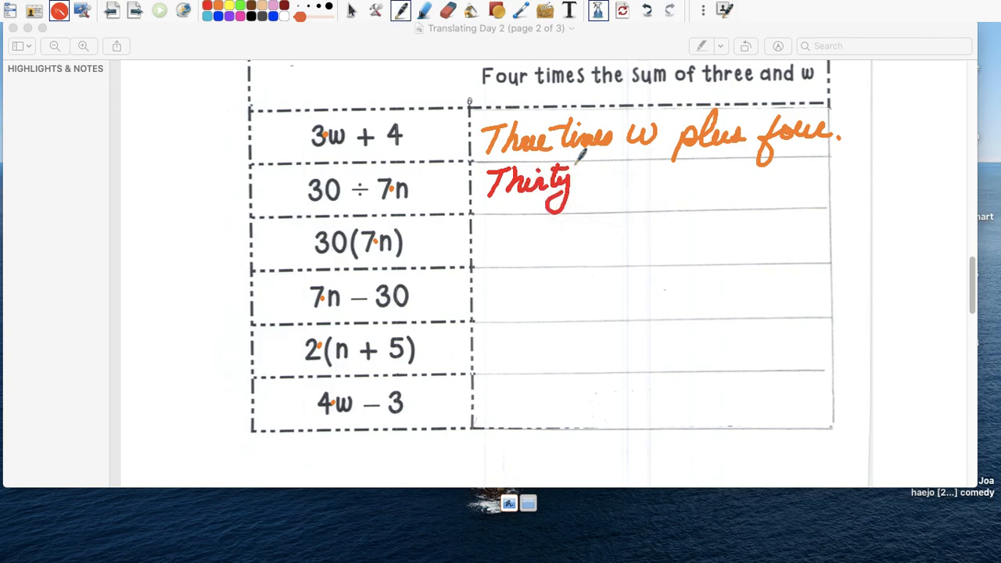
pyautogui.moveTo(594, 180); pyautogui.dragTo(657, 179)
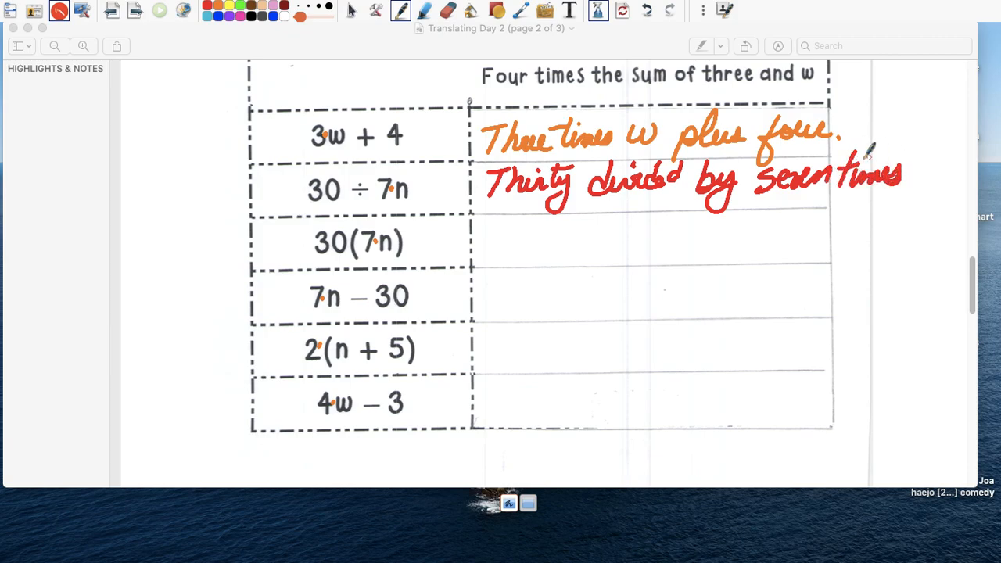
pyautogui.moveTo(900, 175); pyautogui.dragTo(961, 175)
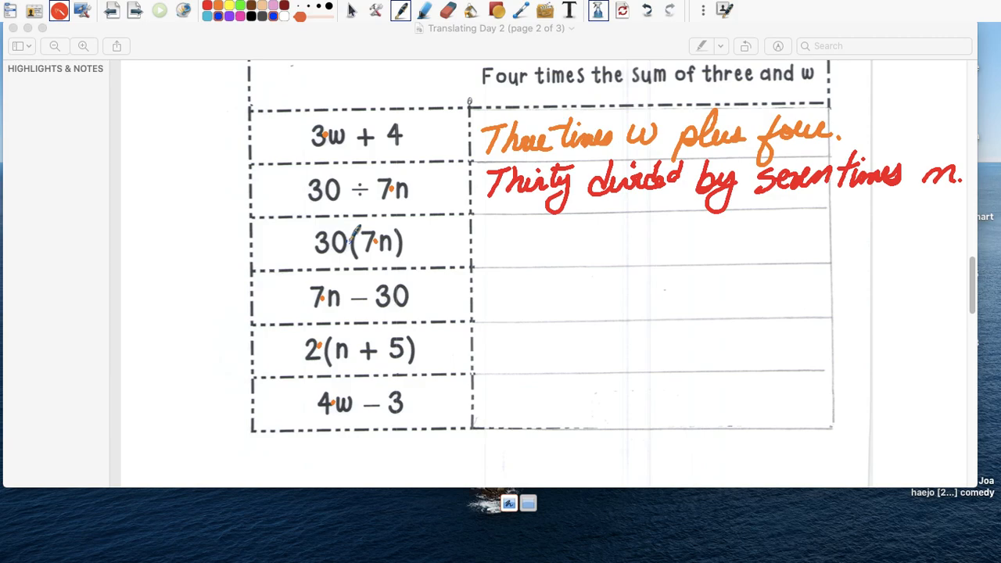
pyautogui.rightClick(359, 243)
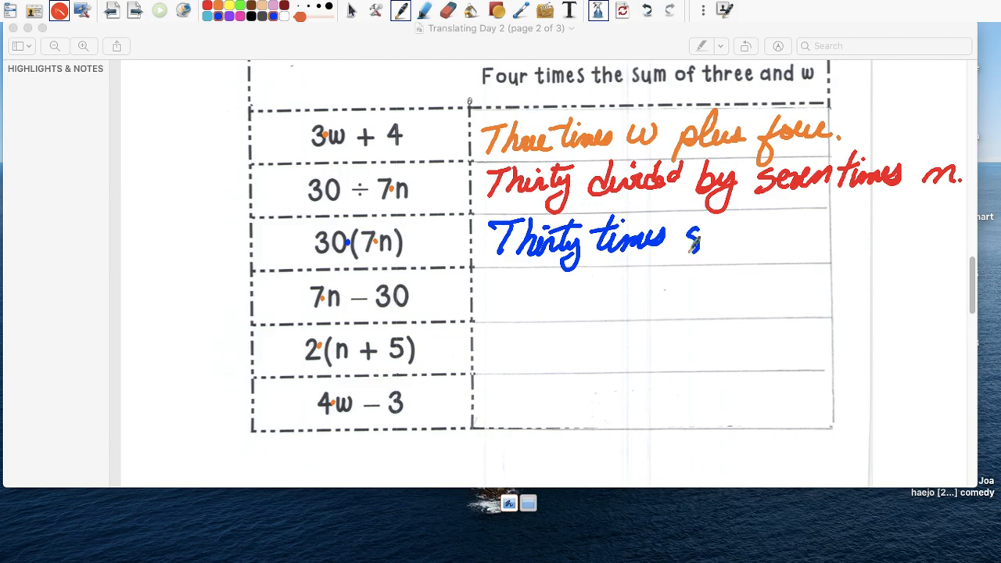
# Step: Write 'Thirty times seven times n.' beside 30(7n) and begin 'Seven times n decreased by thirty'
pyautogui.moveTo(675, 247); pyautogui.dragTo(782, 226)
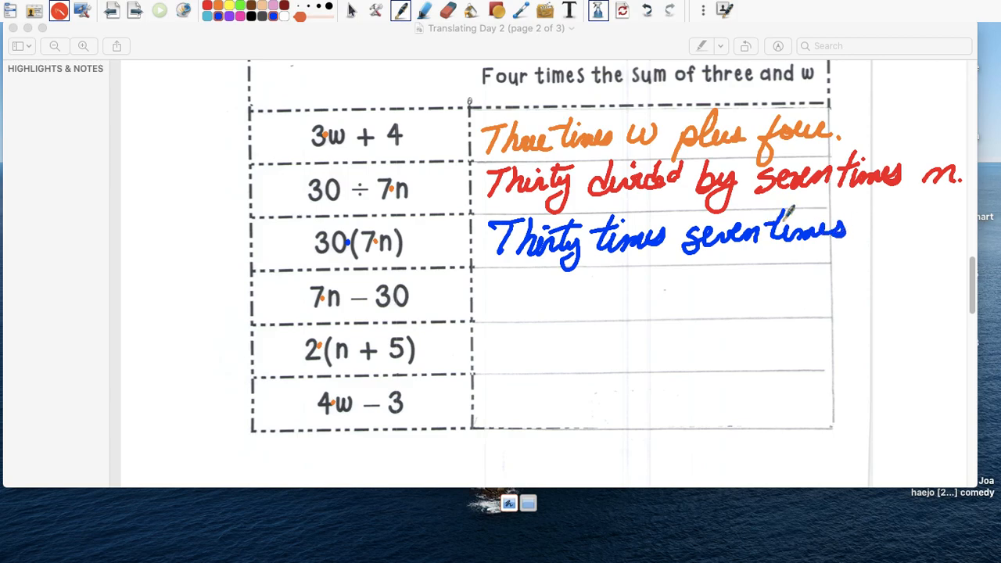
pyautogui.write('n.')
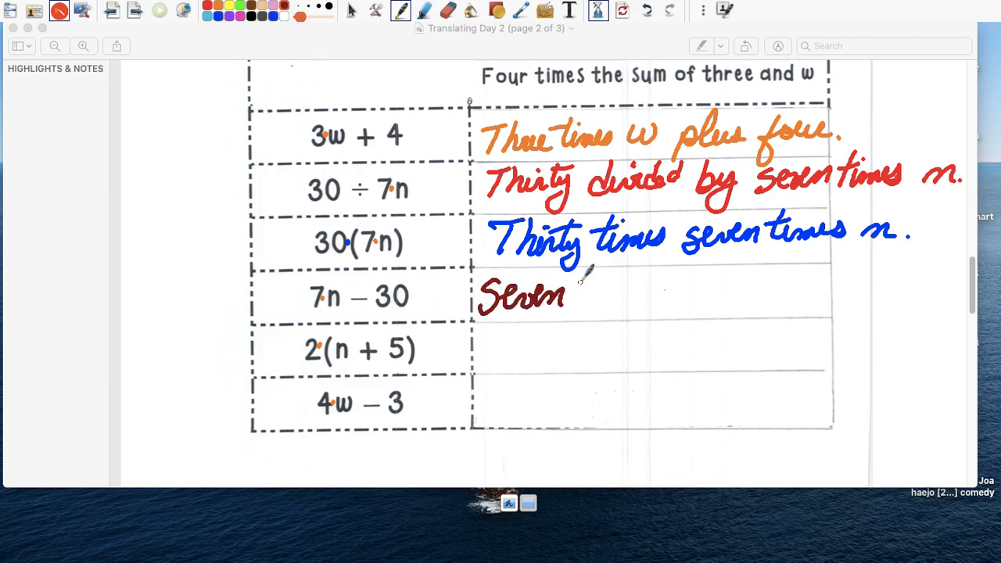
pyautogui.write('times by n')
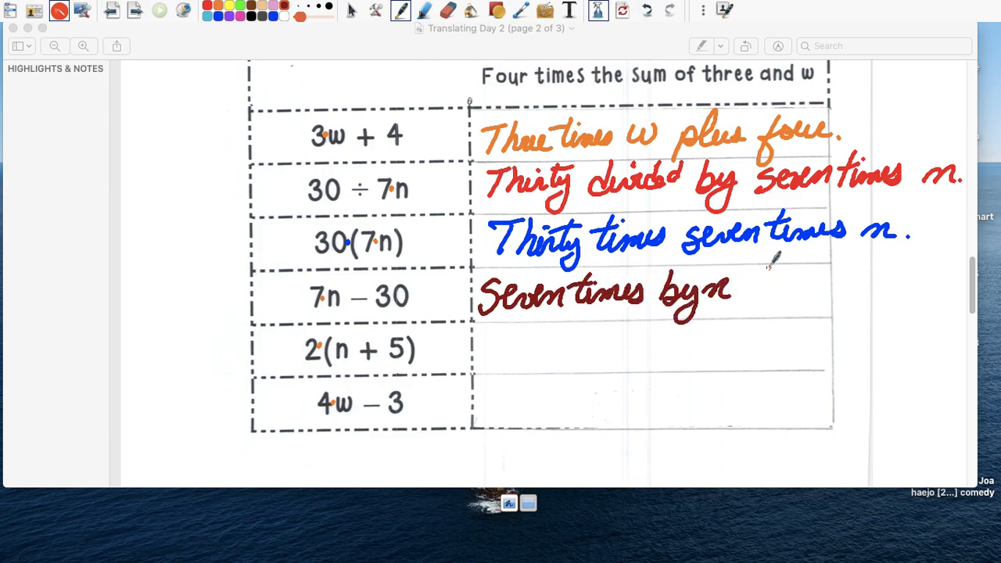
pyautogui.write('decreased by thirty')
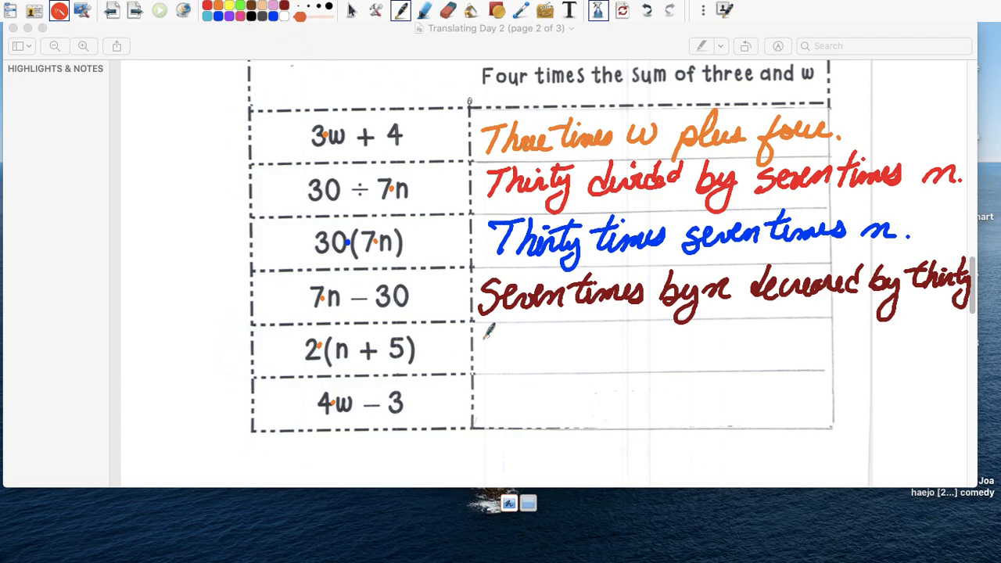
# Step: Handwrite "2 times the sum of n and five" in pink beside 2(n + 5), then begin "Four w" for 4w − 3
pyautogui.moveTo(485, 336); pyautogui.dragTo(482, 363)
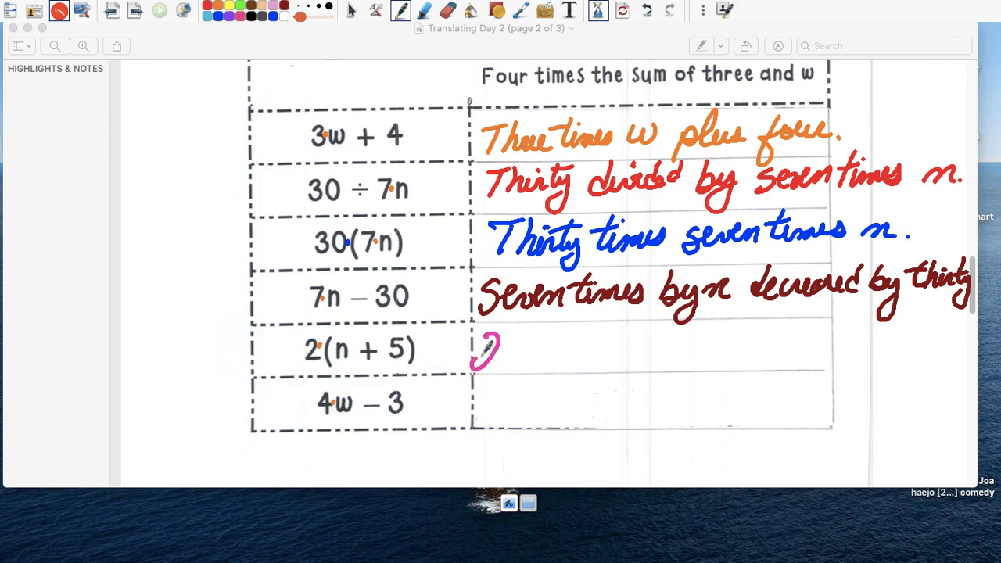
pyautogui.moveTo(477, 352); pyautogui.dragTo(556, 352)
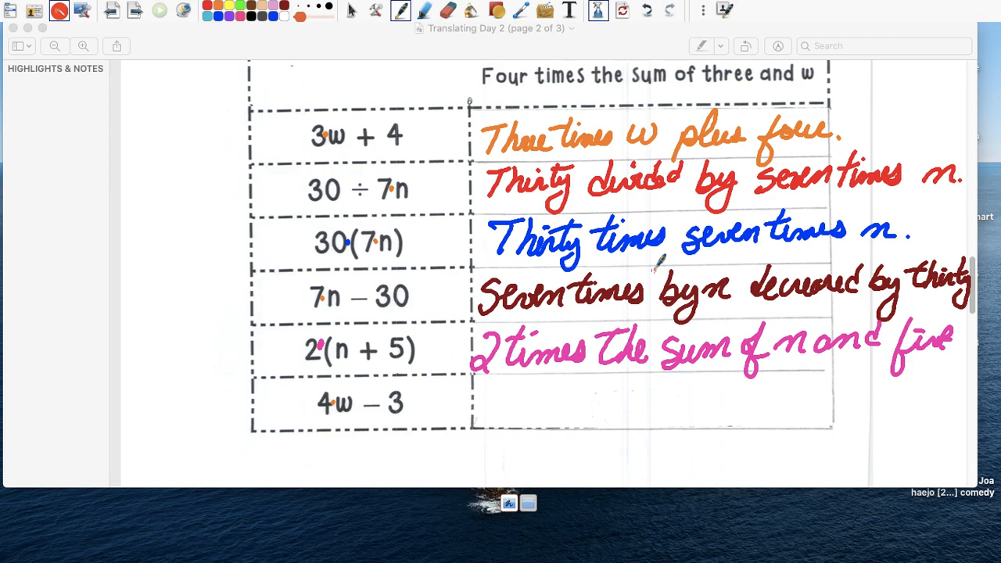
pyautogui.moveTo(513, 368); pyautogui.dragTo(477, 426)
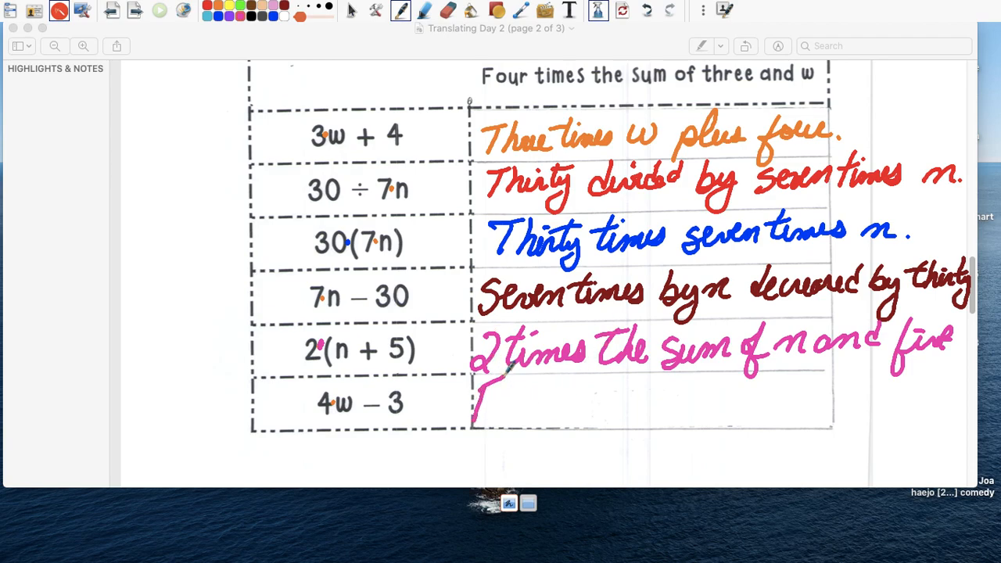
pyautogui.moveTo(473, 403); pyautogui.dragTo(579, 407)
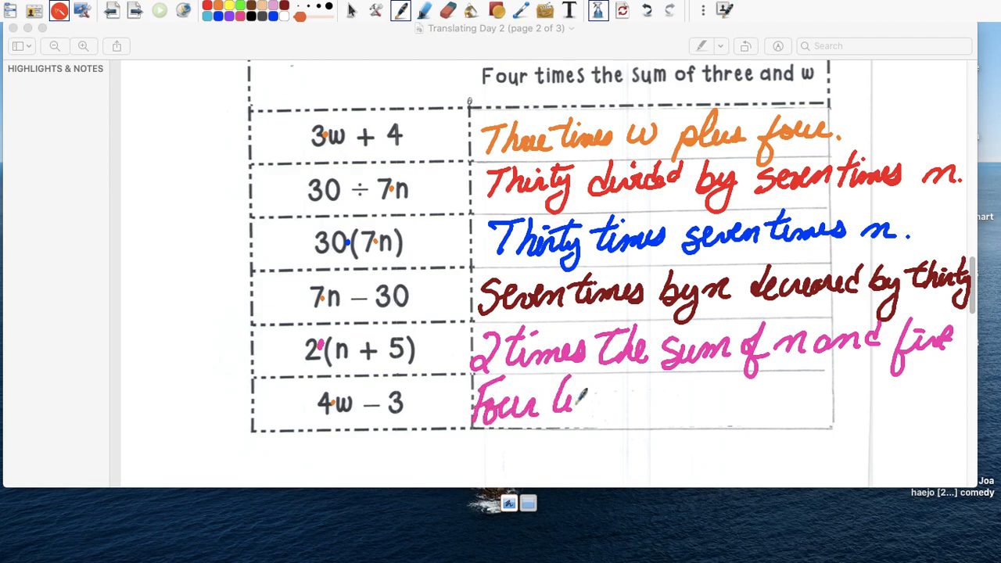